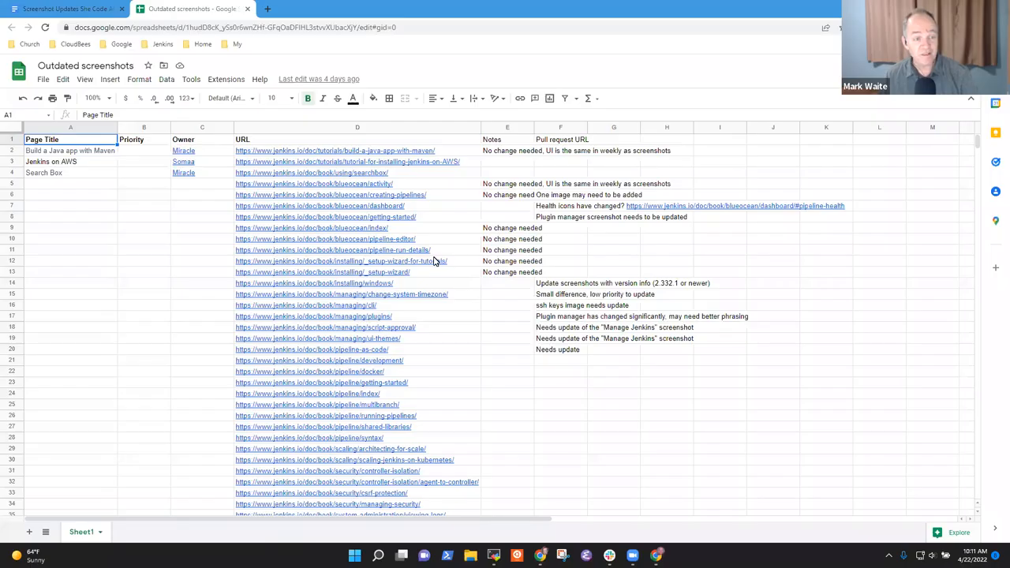
# Step: Open the Pipeline Development Tools page from the row 21 link in the tracker
pyautogui.click(65, 9)
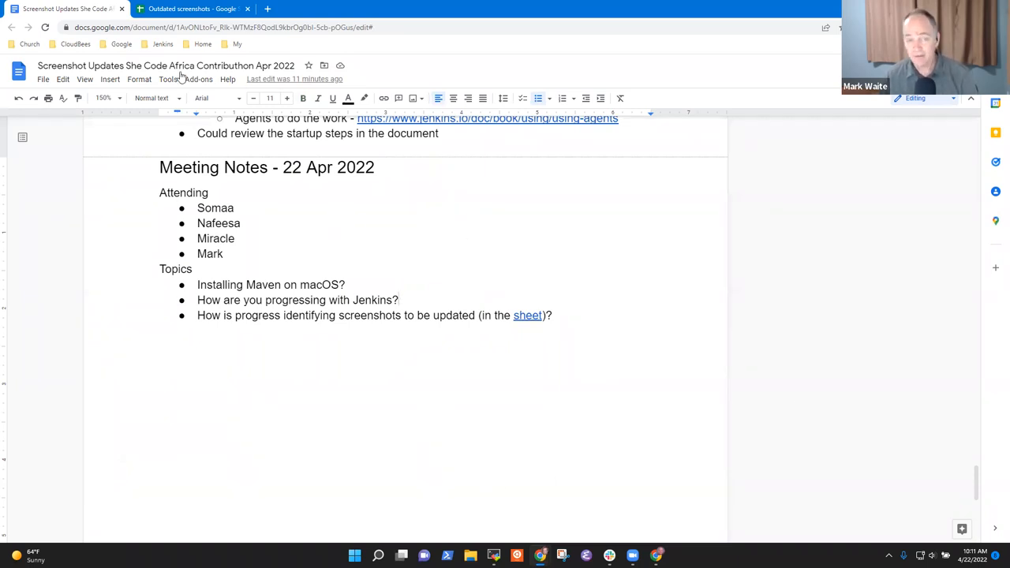
pyautogui.click(192, 9)
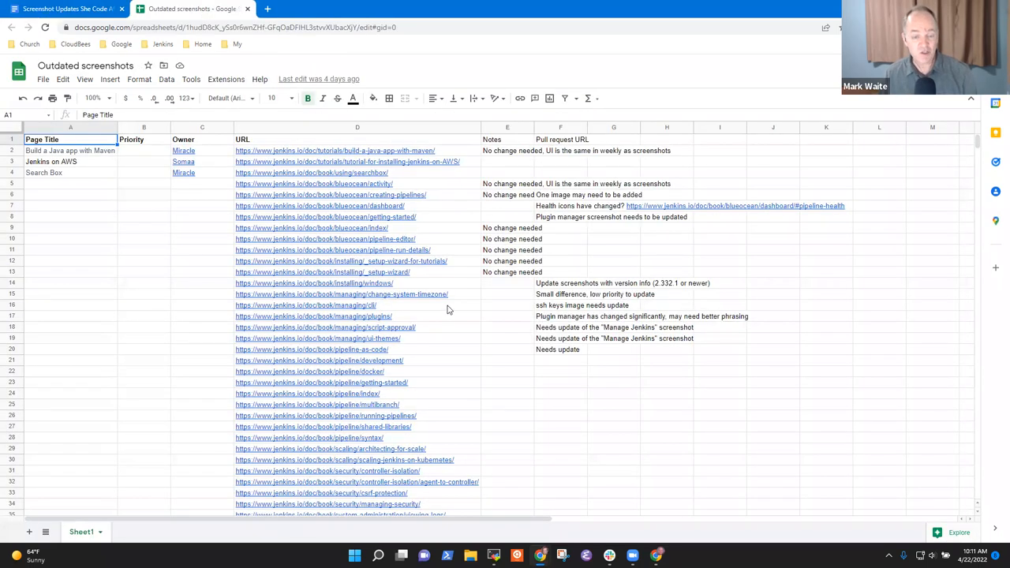
pyautogui.click(560, 359)
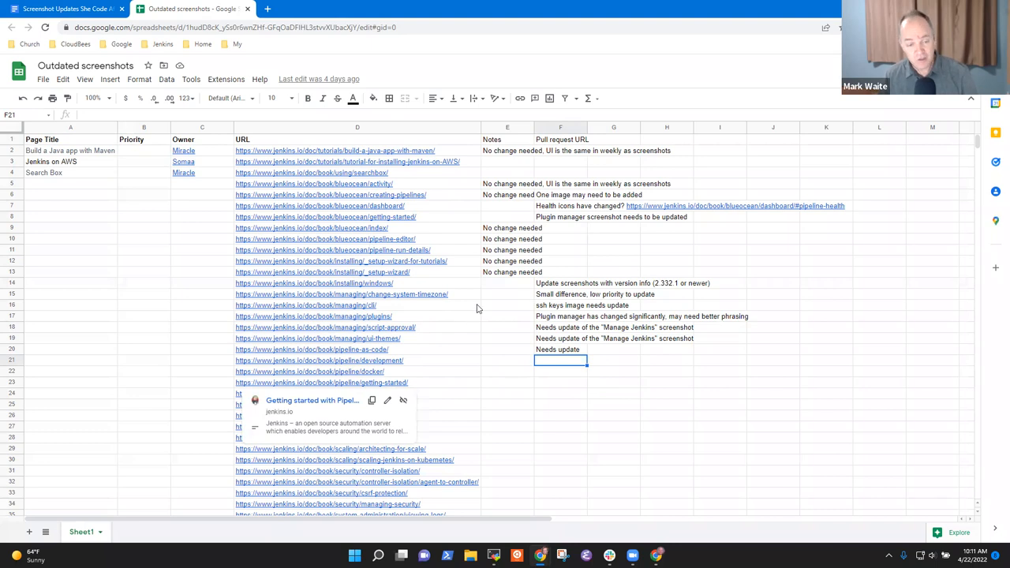
pyautogui.click(70, 338)
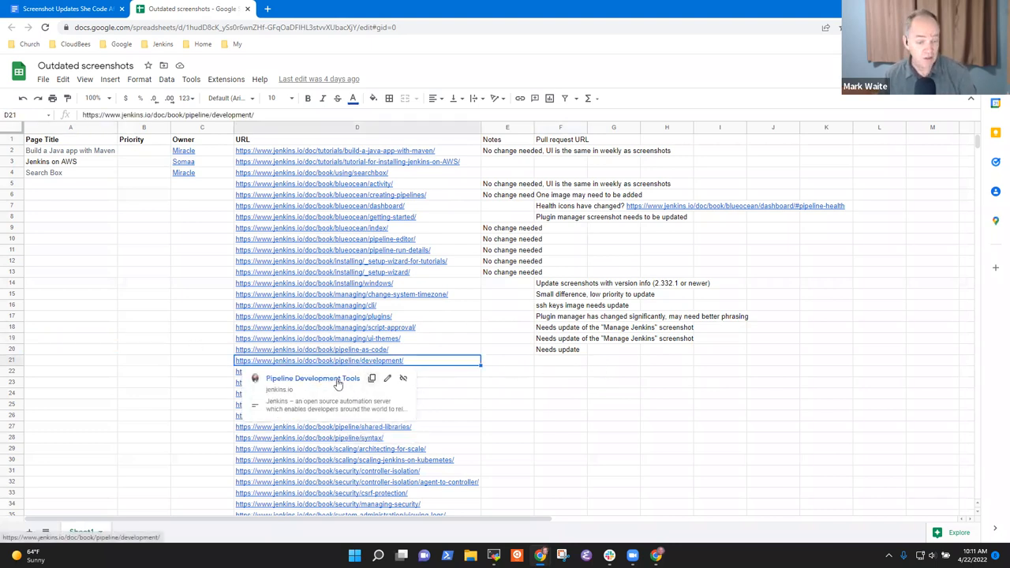
pyautogui.click(313, 378)
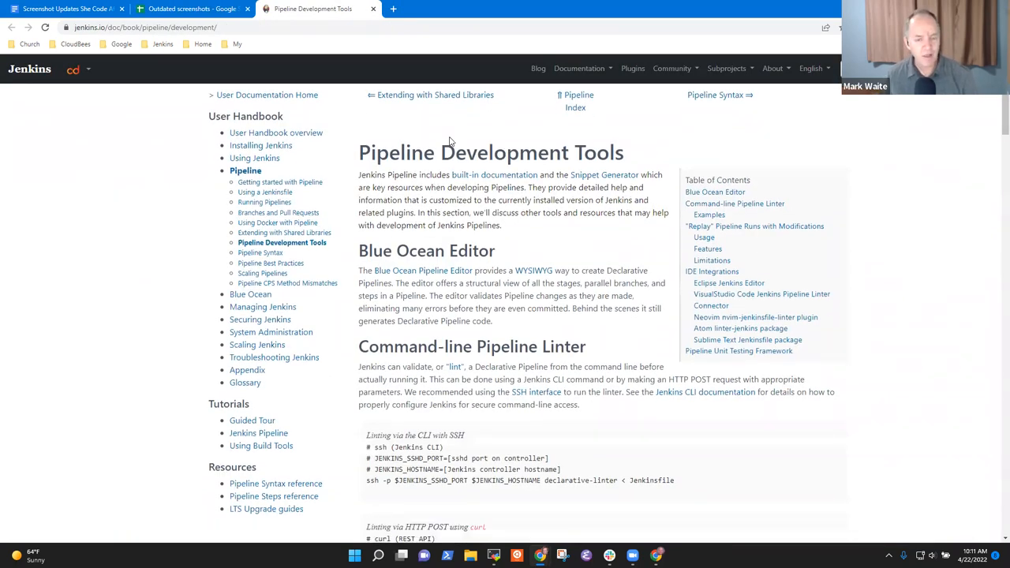
# Step: Note 'Left menu image' for the Pipeline Development Tools row in F21
pyautogui.scroll(-3)
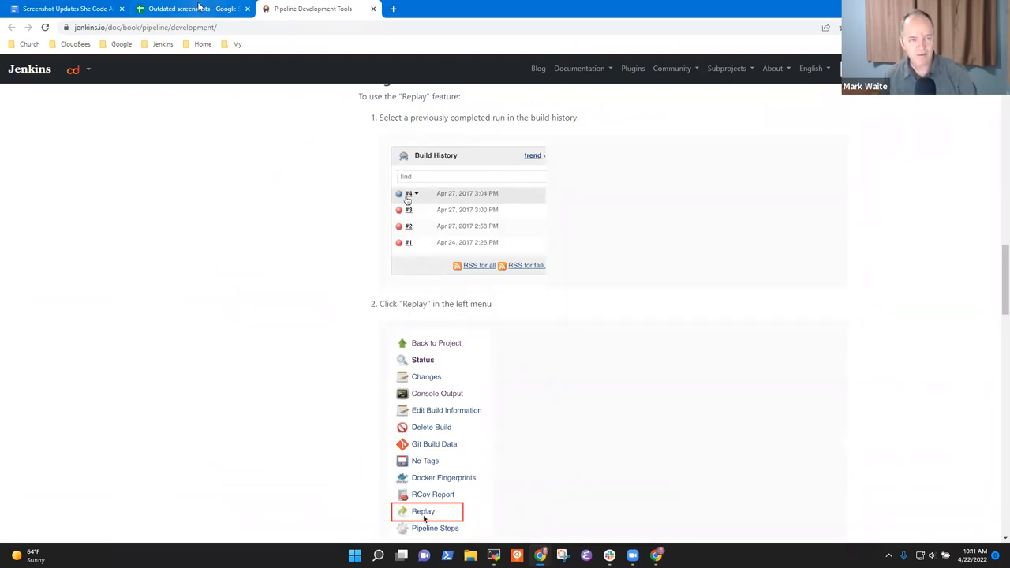
pyautogui.click(189, 9)
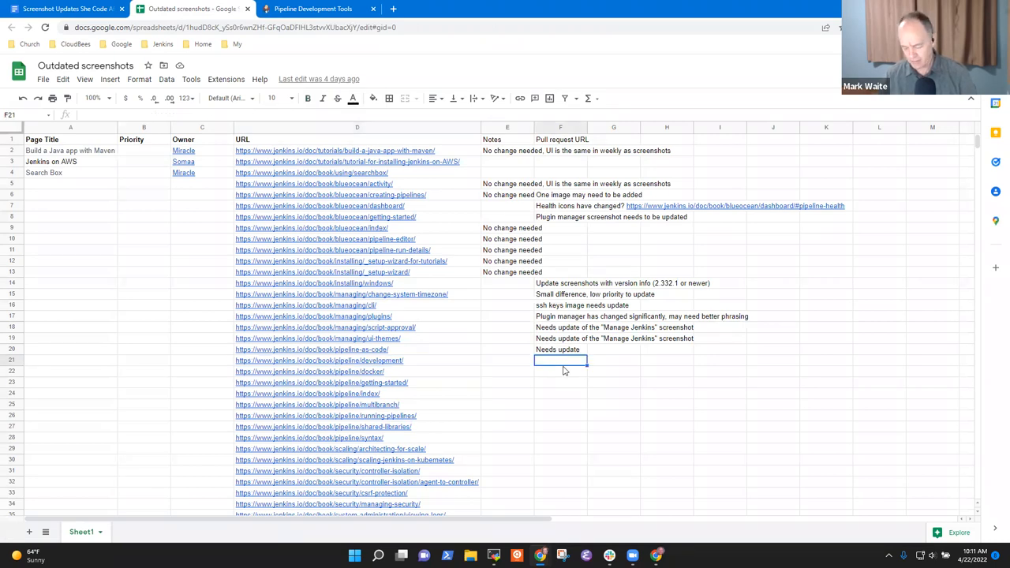
pyautogui.write('Left menu image')
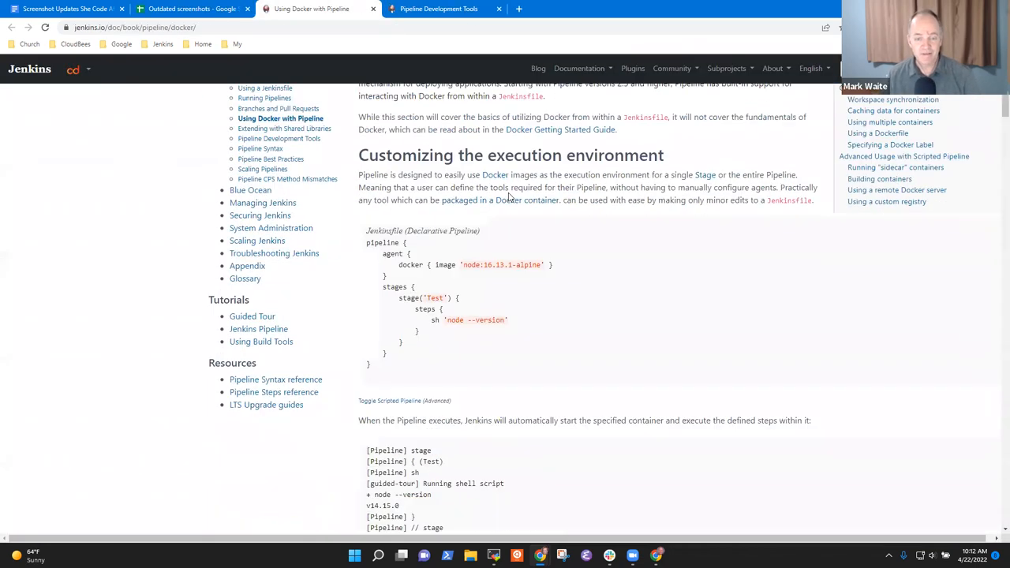
# Step: Scroll through Using Docker with Pipeline down to its Docker Label screenshot
pyautogui.scroll(-3)
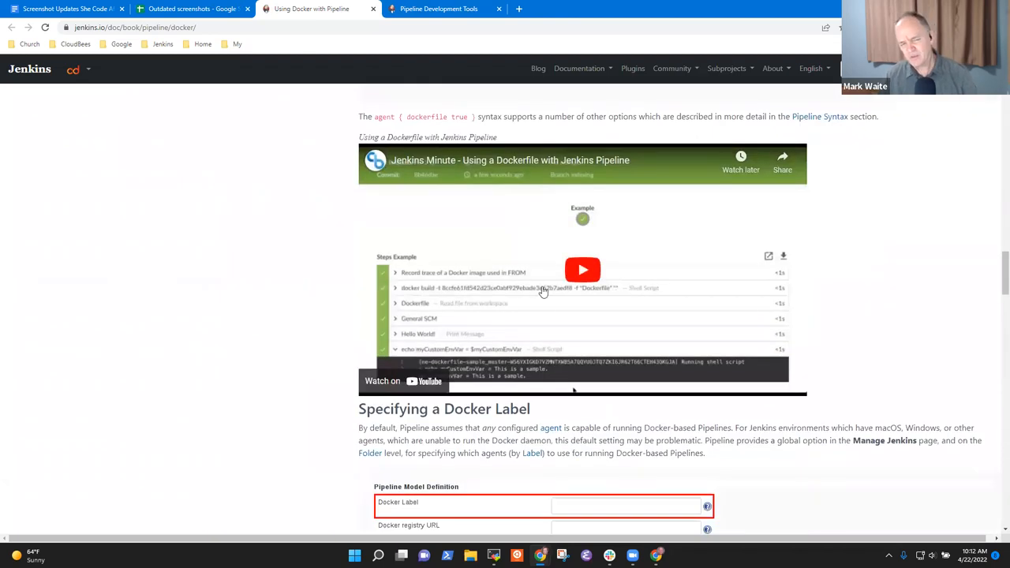
pyautogui.scroll(-3)
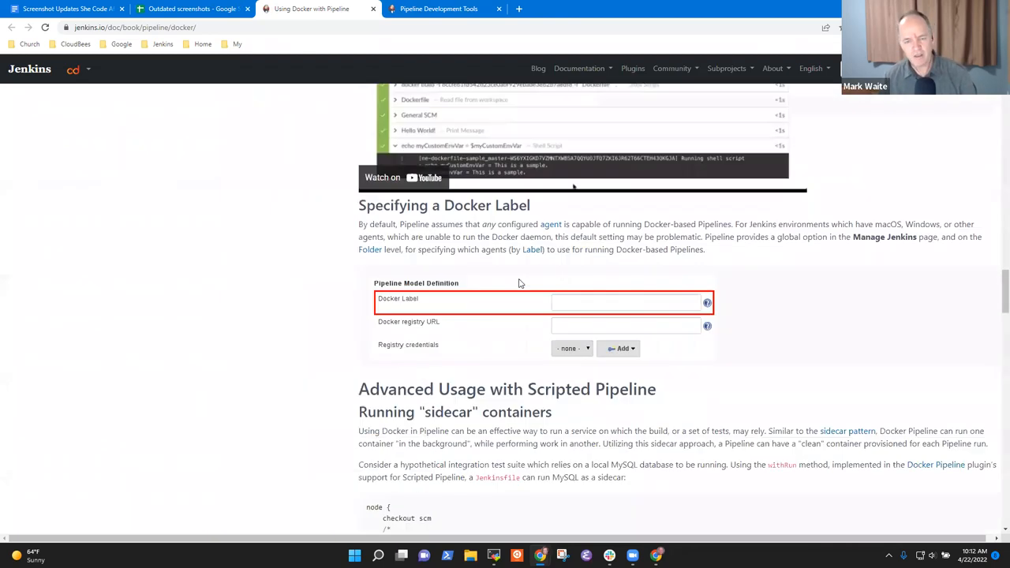
pyautogui.scroll(-3)
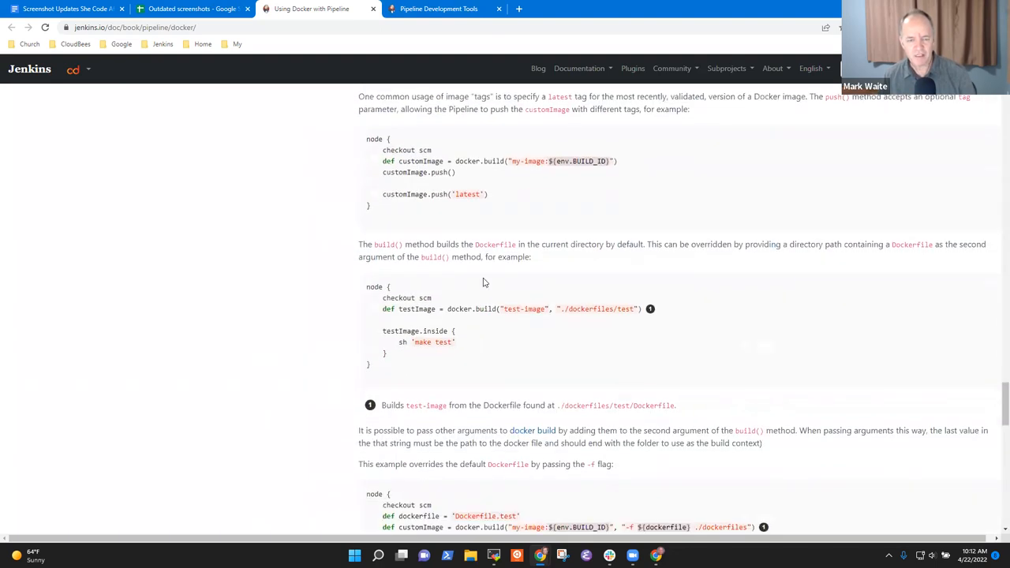
pyautogui.scroll(-3)
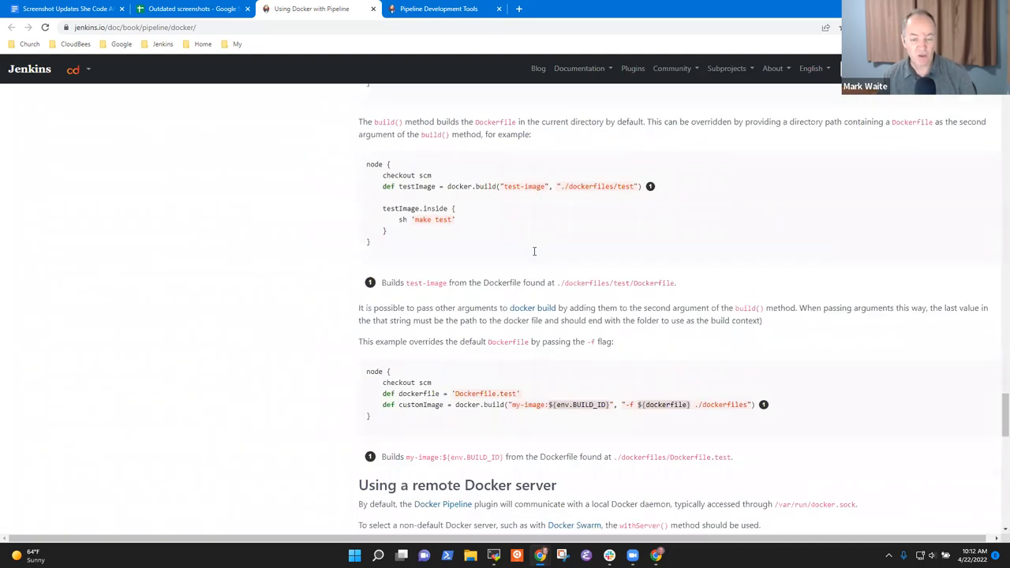
pyautogui.scroll(-3)
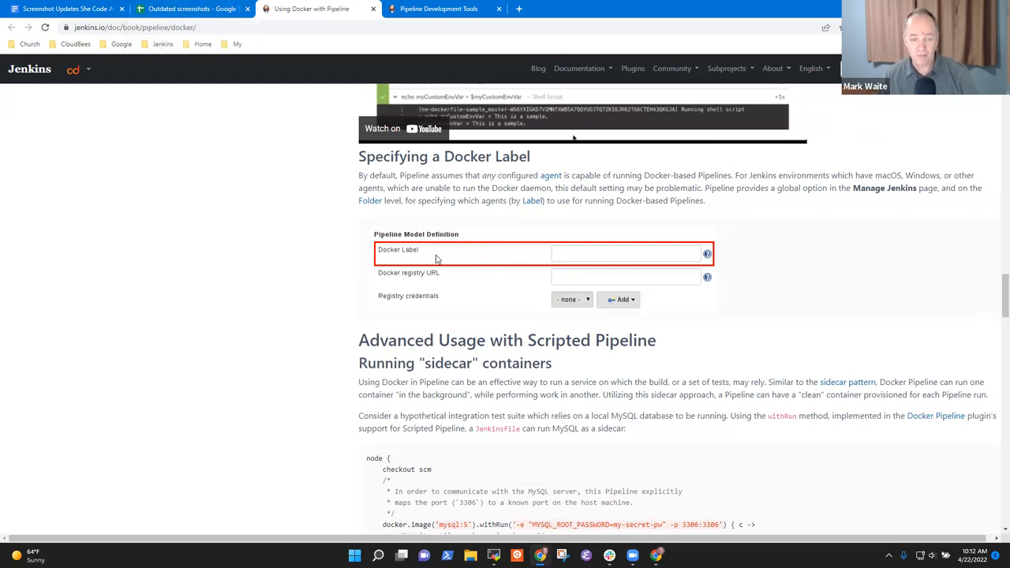
# Step: Note the Docker label image and getting-started menu and new item updates, closing extra tabs
pyautogui.click(189, 9)
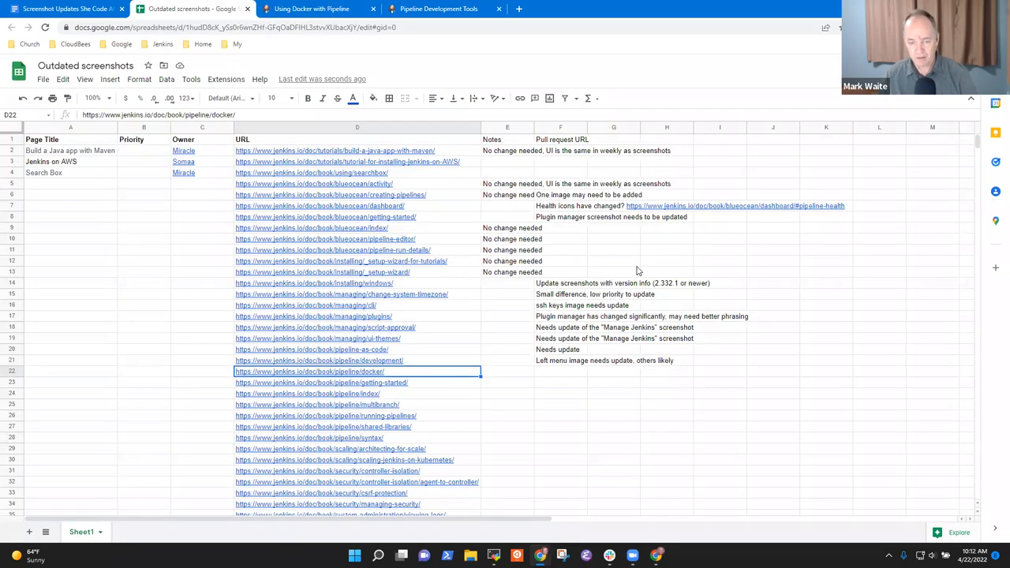
pyautogui.write('Specifying a Docker label image needs update')
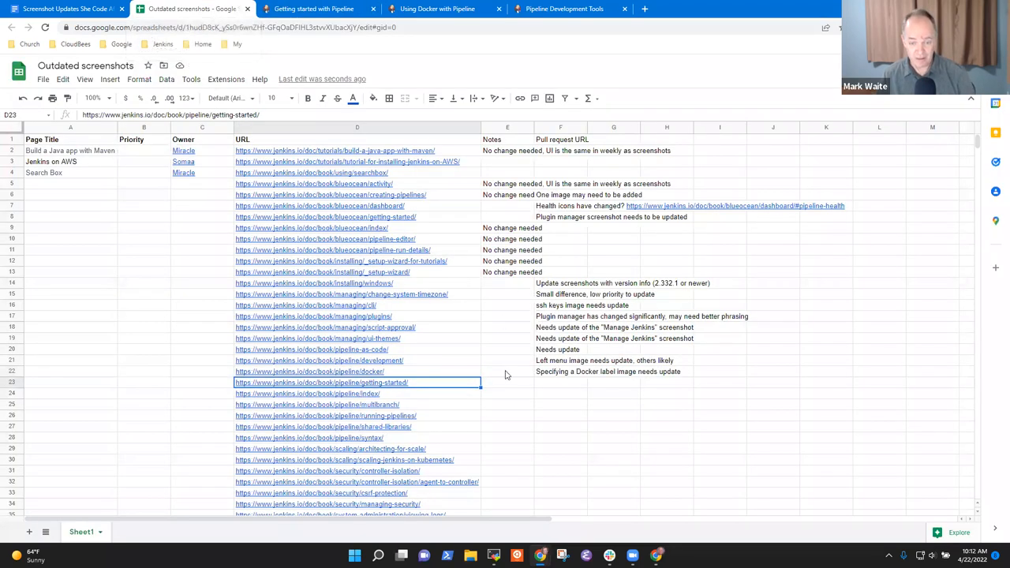
pyautogui.write('Menu image needs')
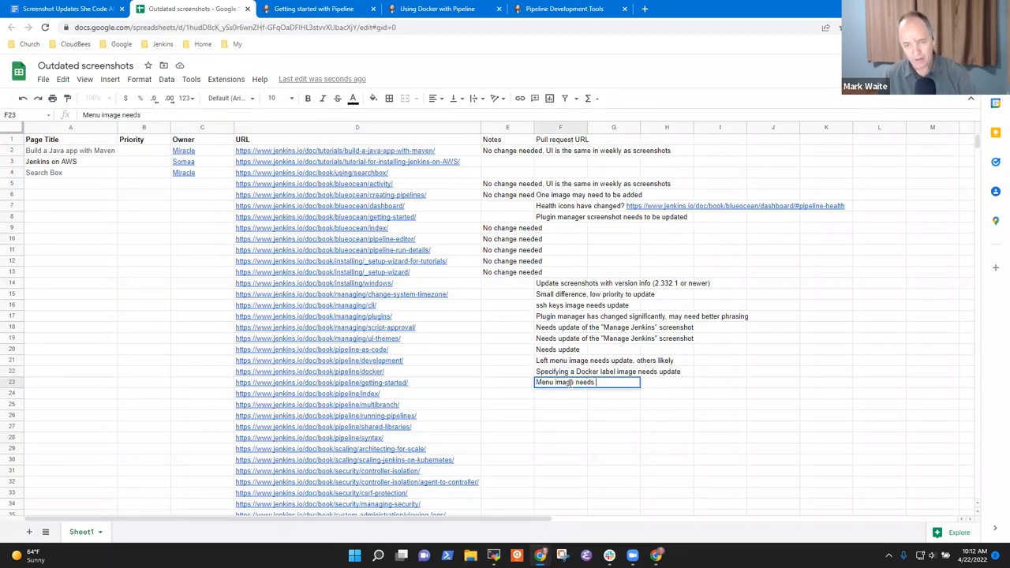
pyautogui.write('update, new item ima')
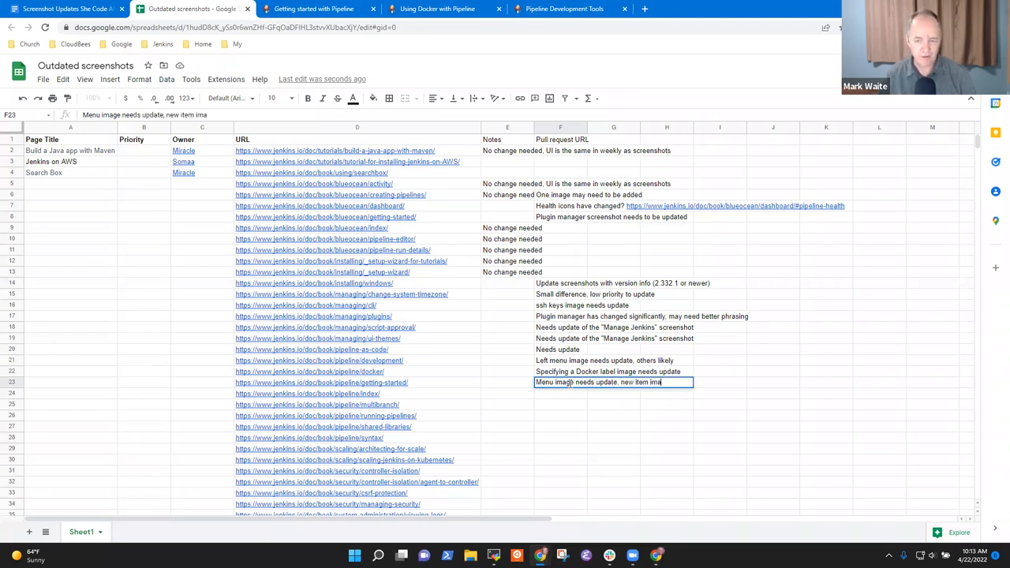
pyautogui.write('likely n')
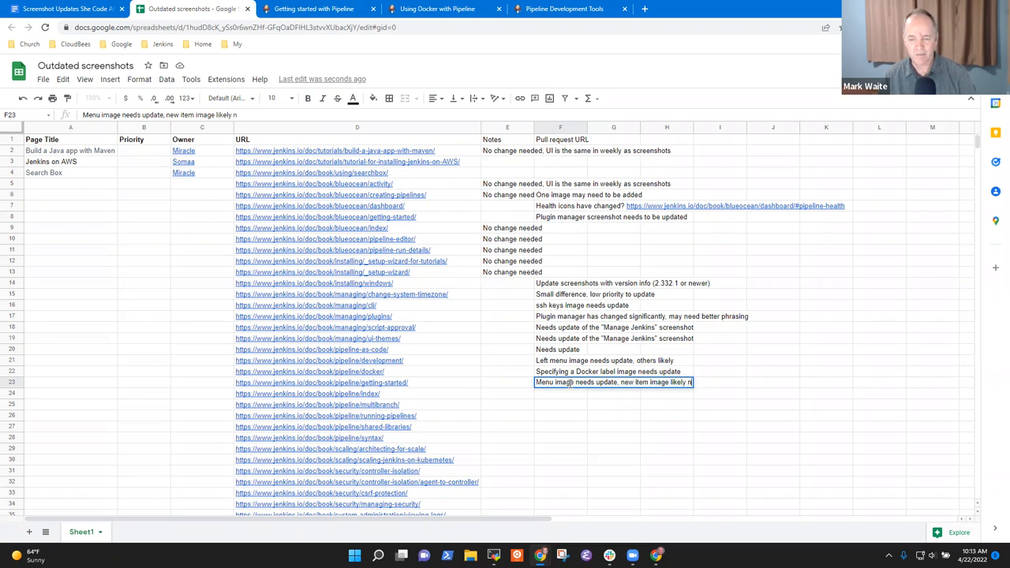
pyautogui.write('needs update')
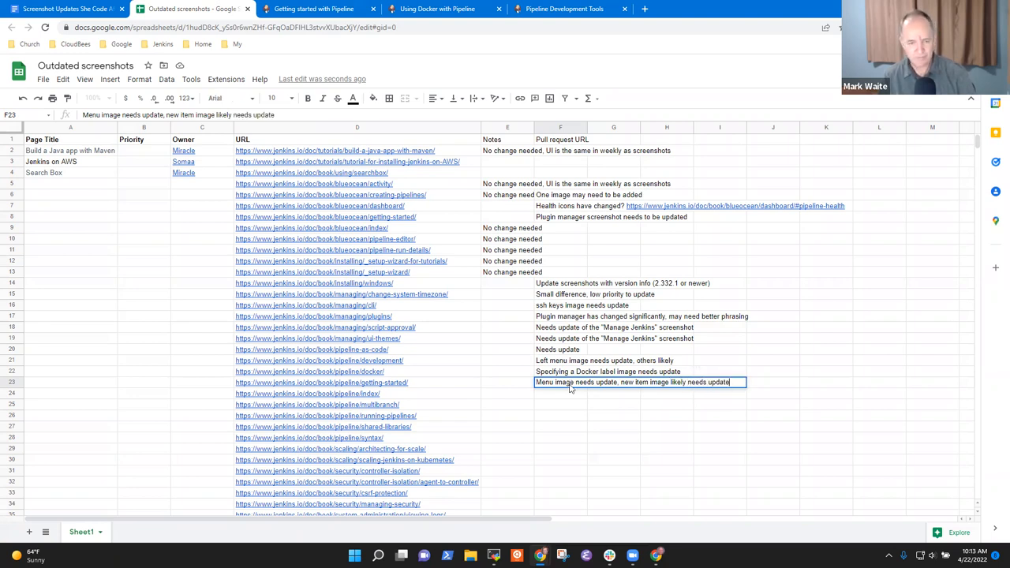
pyautogui.press('enter')
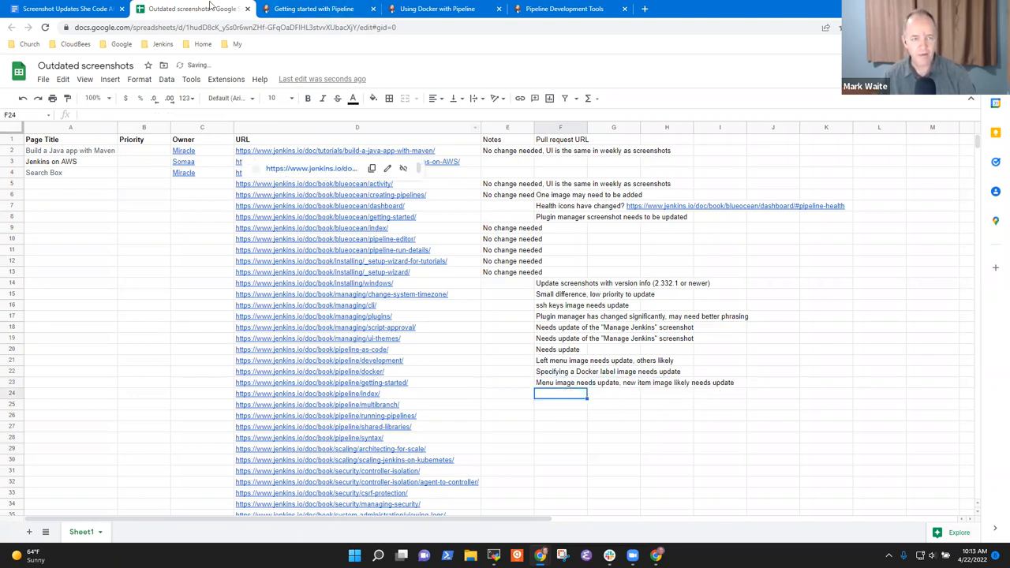
pyautogui.rightClick(193, 9)
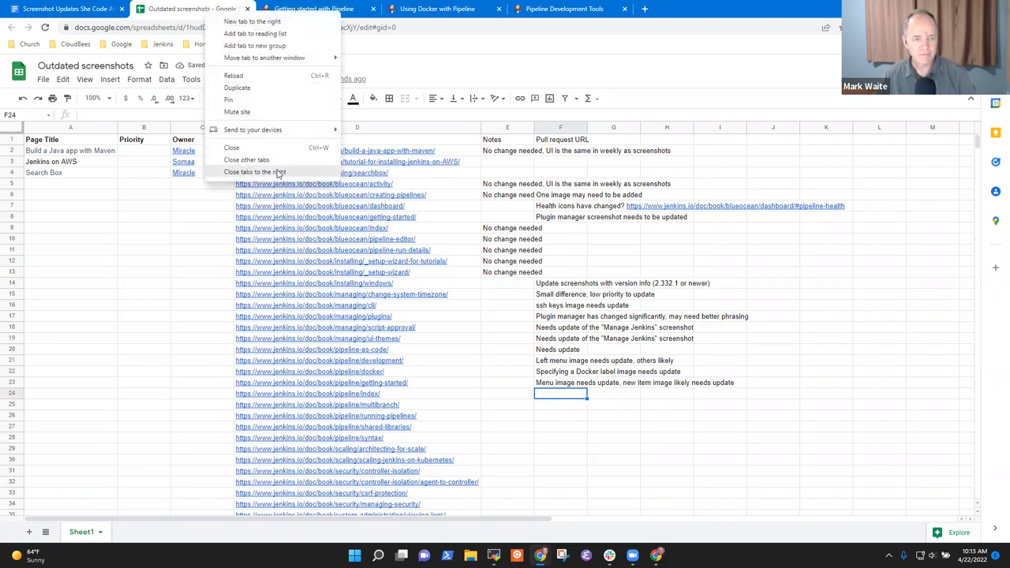
pyautogui.click(247, 159)
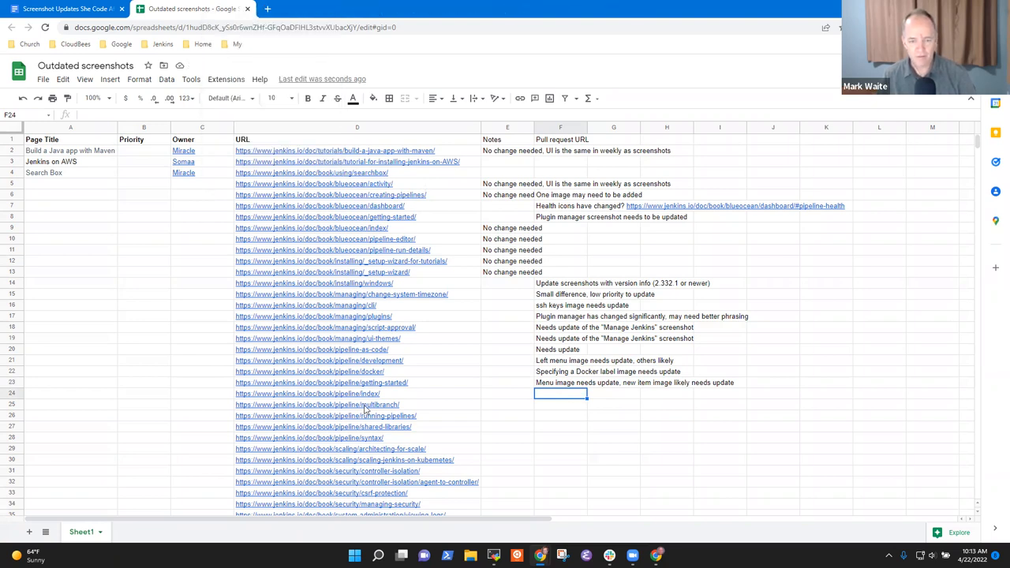
# Step: Go from the broken pipeline index link to the Pipeline chapter page and scroll to its footer
pyautogui.click(308, 394)
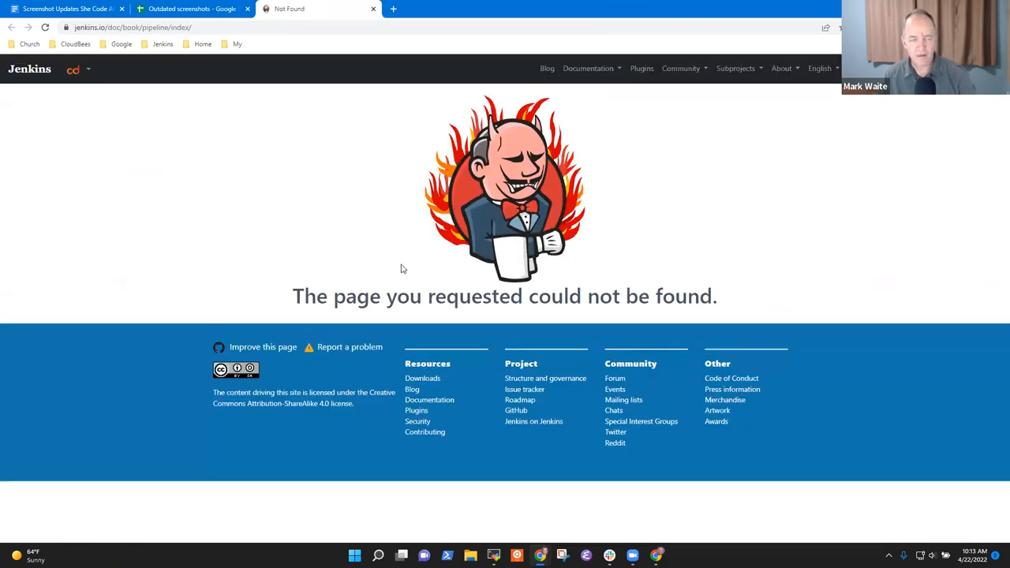
pyautogui.click(253, 28)
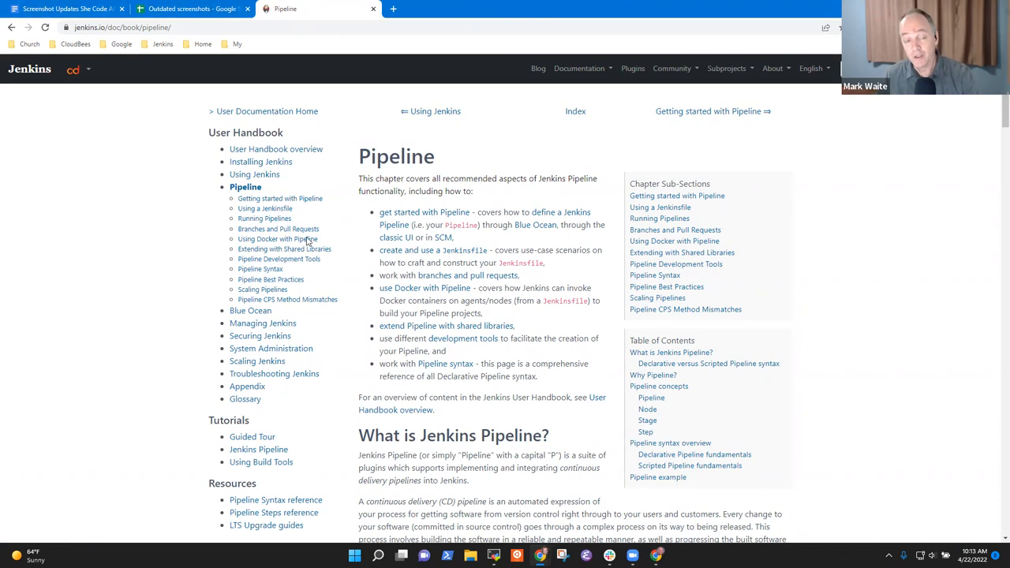
pyautogui.scroll(-3)
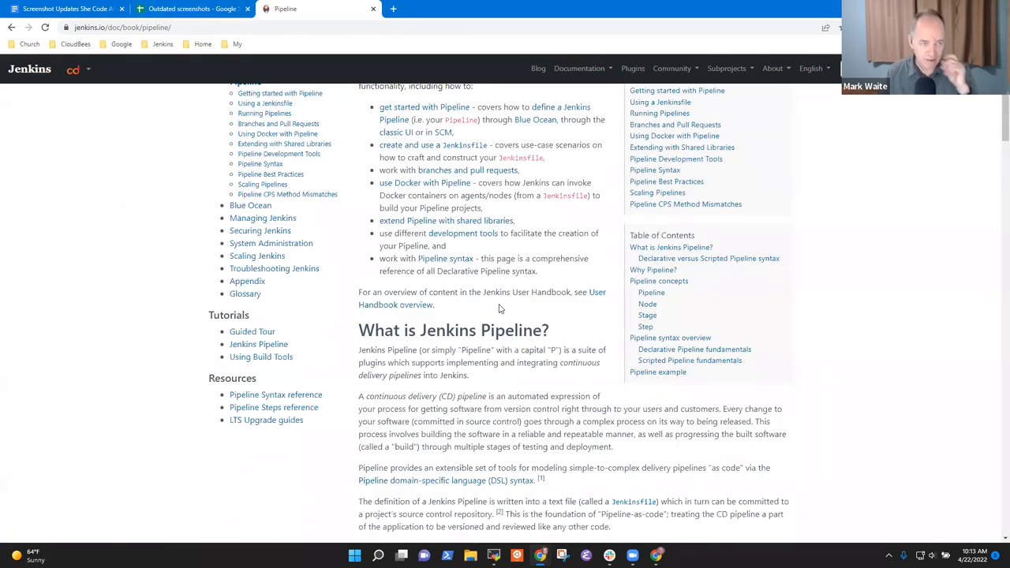
pyautogui.scroll(-3)
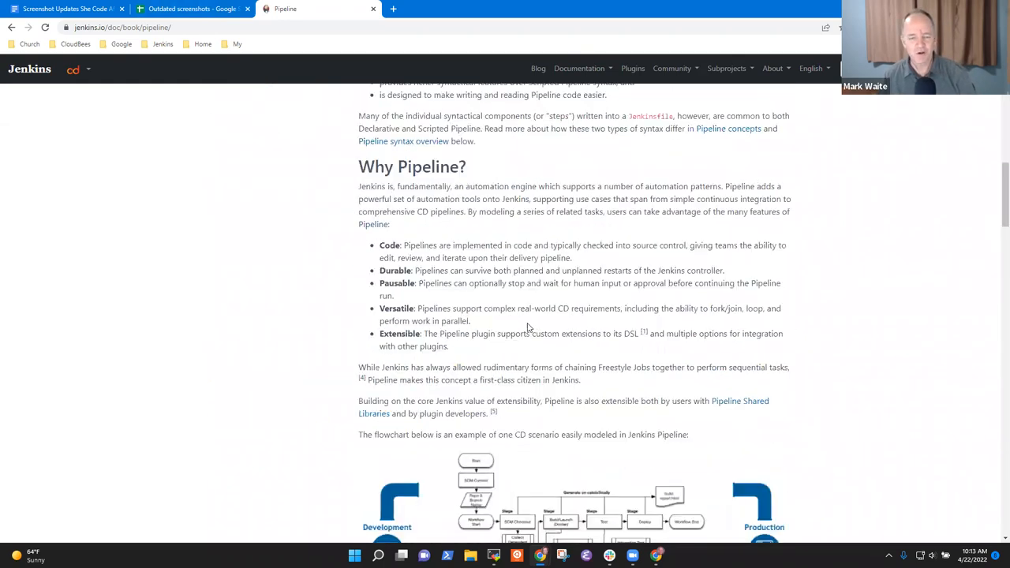
pyautogui.scroll(-3)
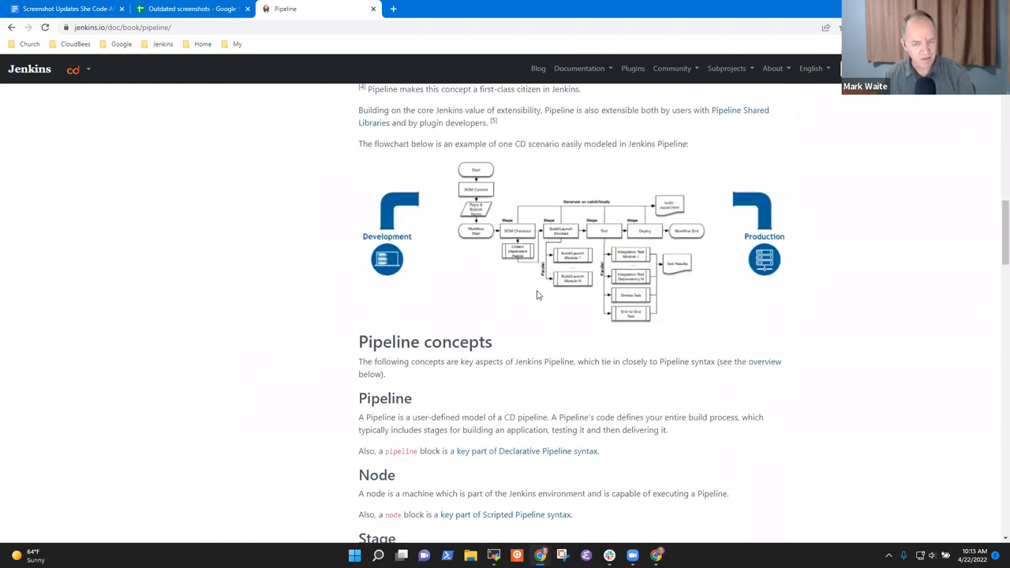
pyautogui.scroll(-3)
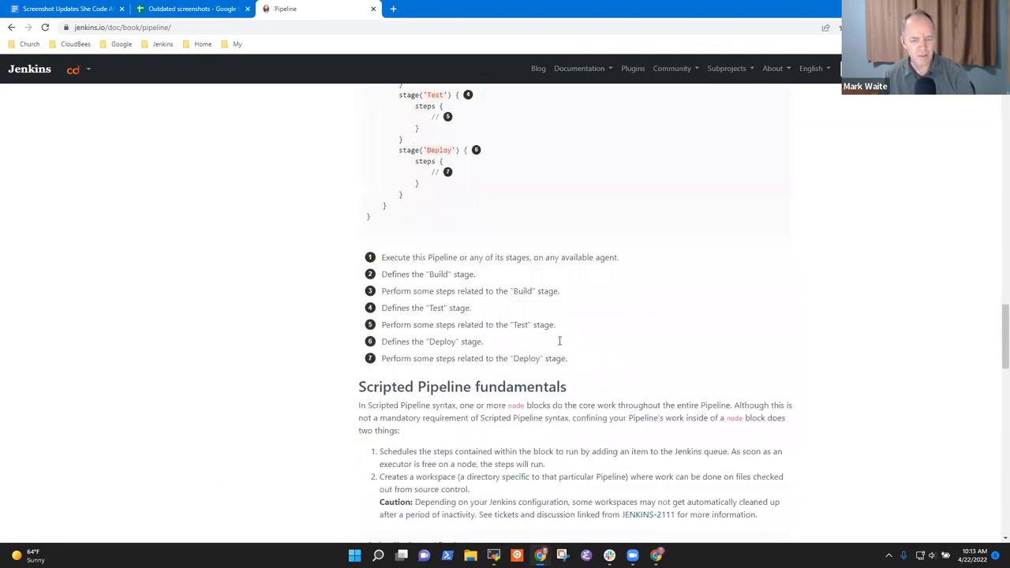
pyautogui.scroll(-3)
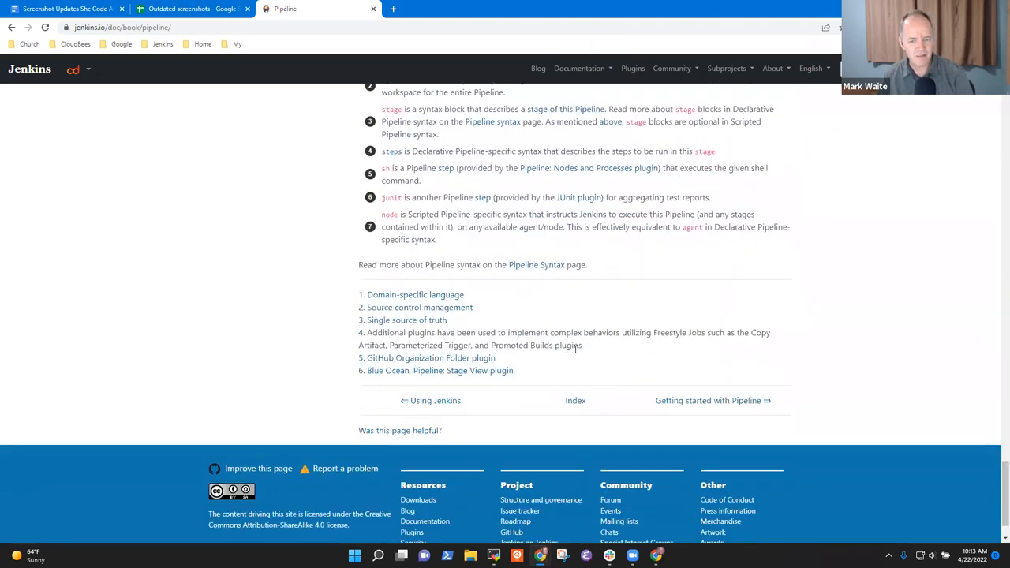
pyautogui.click(189, 9)
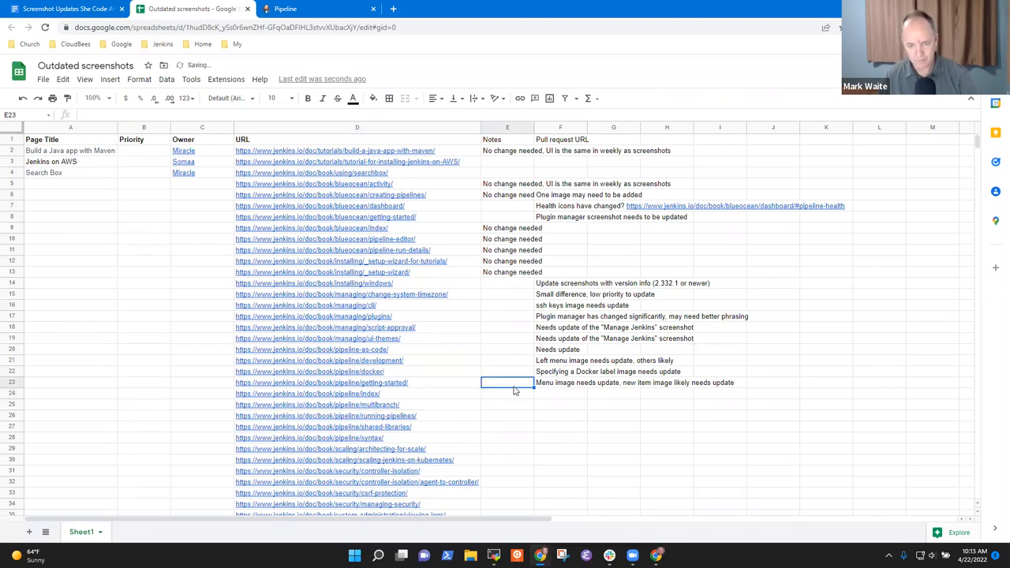
# Step: Type 'No change' as the note for the pipeline index row
pyautogui.write('N')
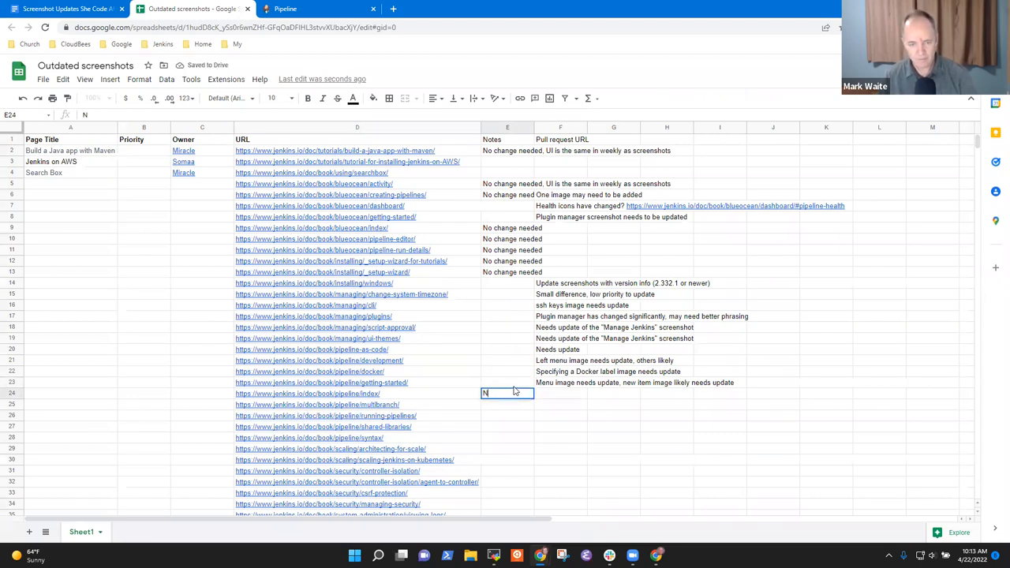
pyautogui.write('o change')
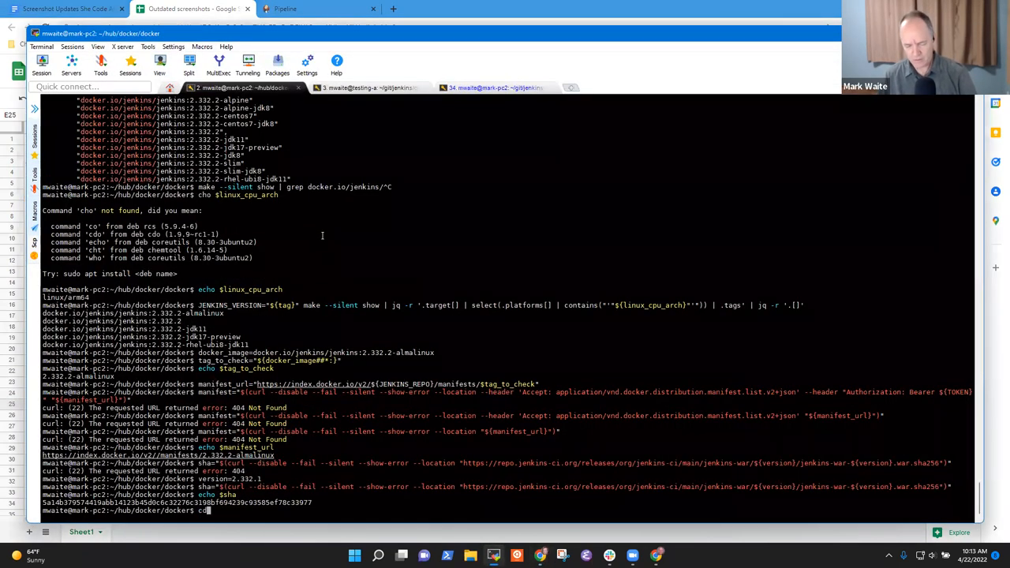
# Step: In ~/git/jenkins/jenkins.io, run git grep image:: and git grep -l image::
pyautogui.write('~/git/jenkins/')
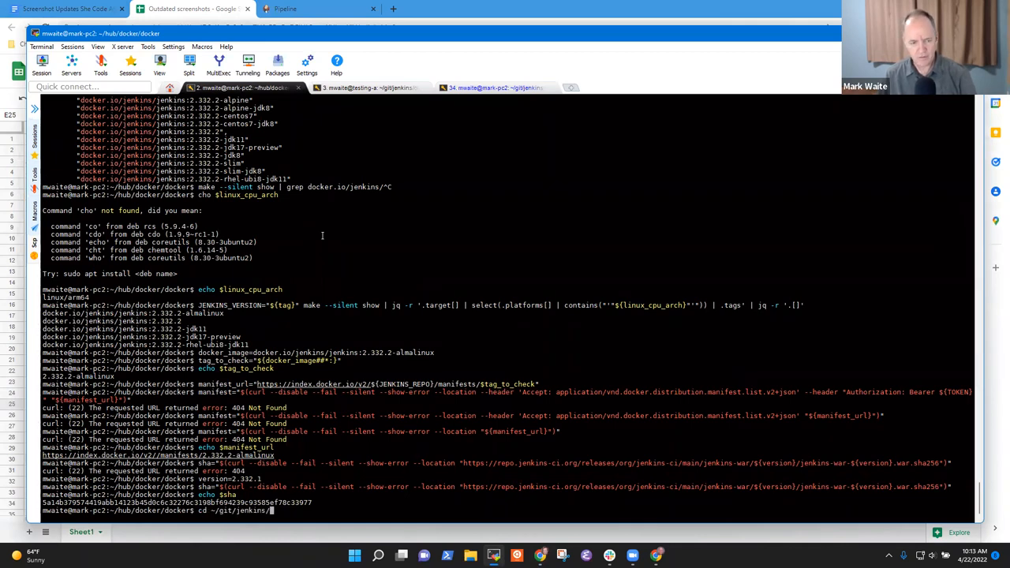
pyautogui.write('jenk')
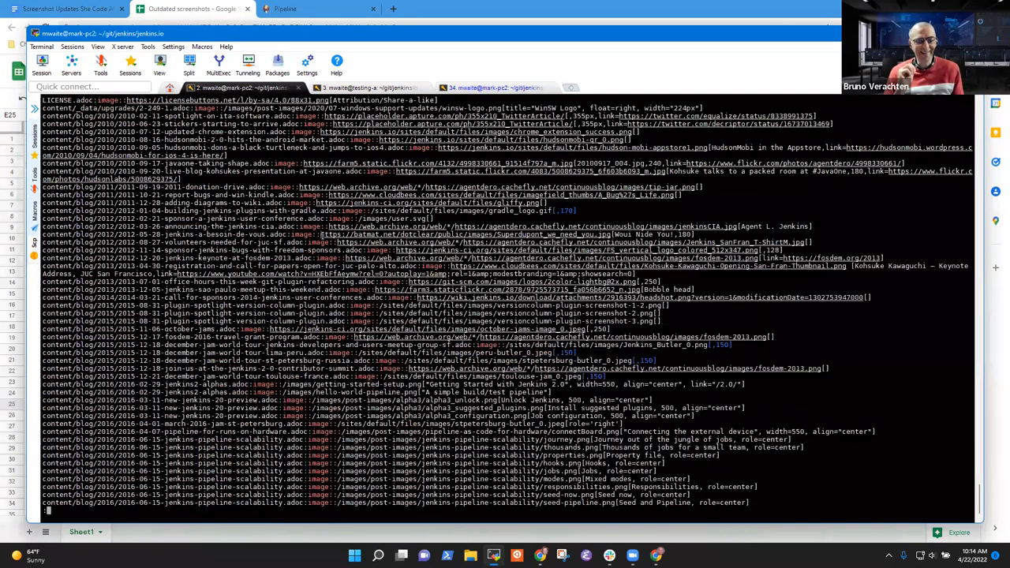
pyautogui.write('git grep image::')
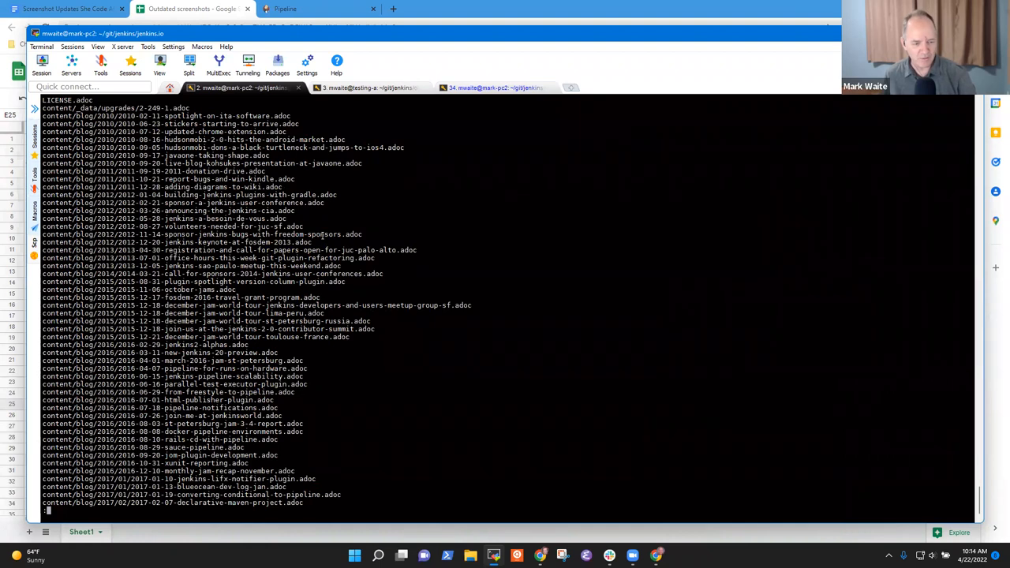
pyautogui.write('git grep -l image::')
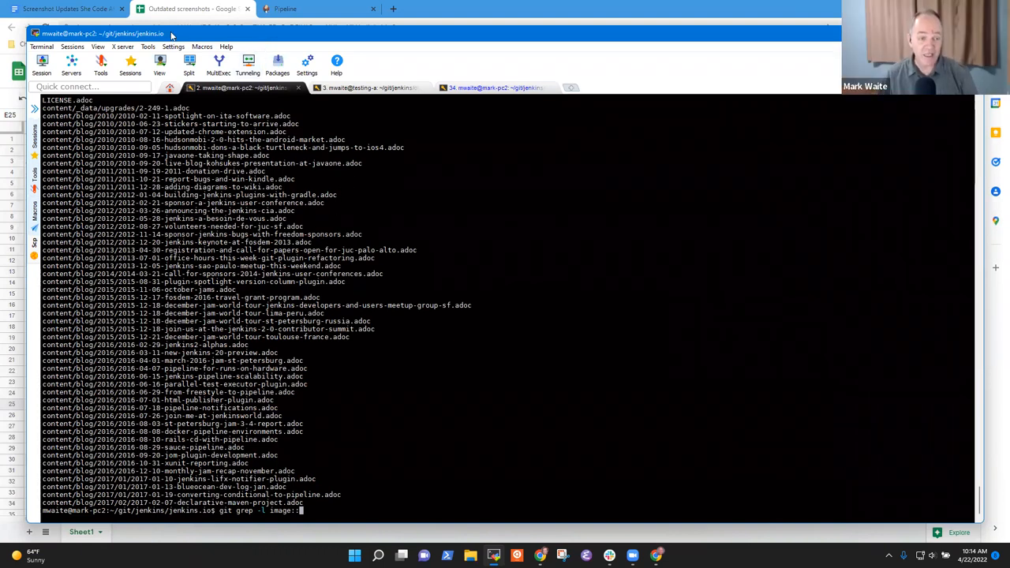
pyautogui.click(192, 9)
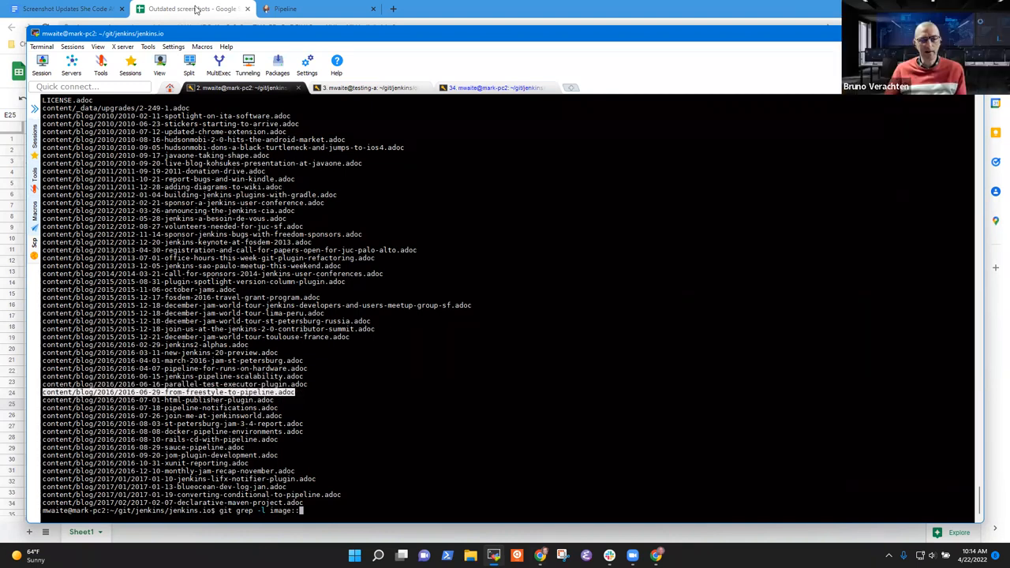
pyautogui.click(192, 8)
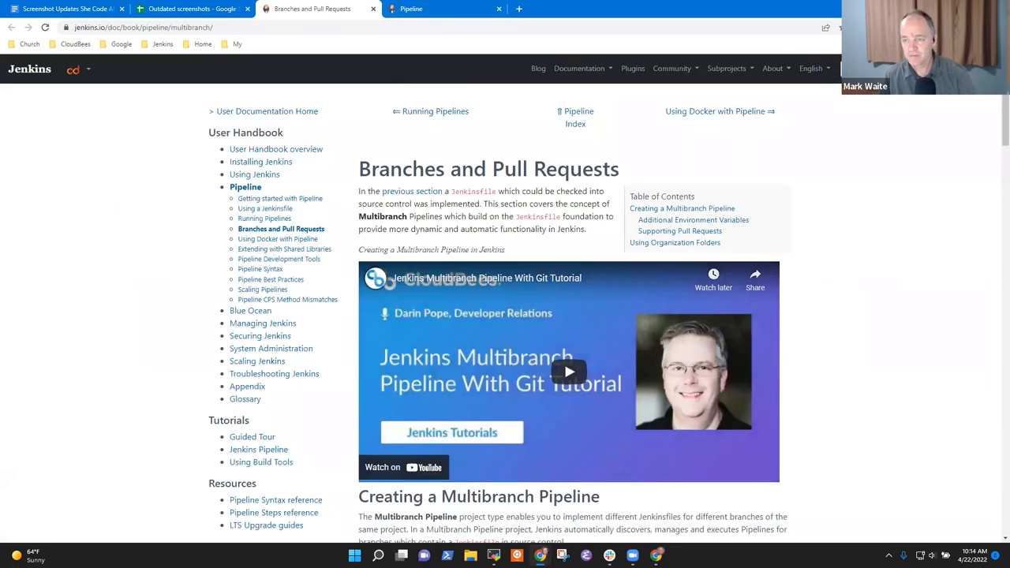
# Step: Review the Branches and Pull Requests page screenshots, then return to the tracker
pyautogui.scroll(-3)
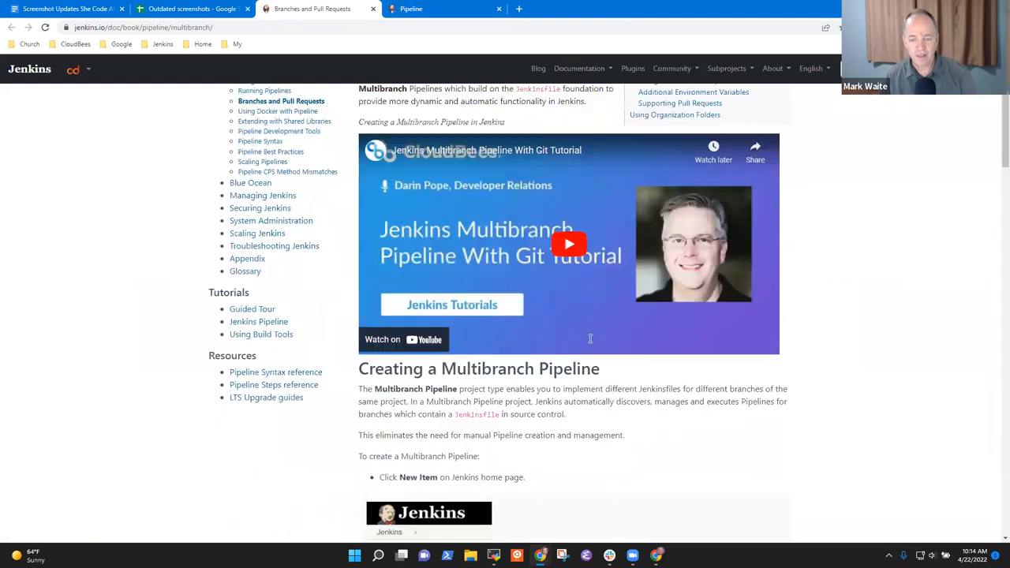
pyautogui.scroll(-3)
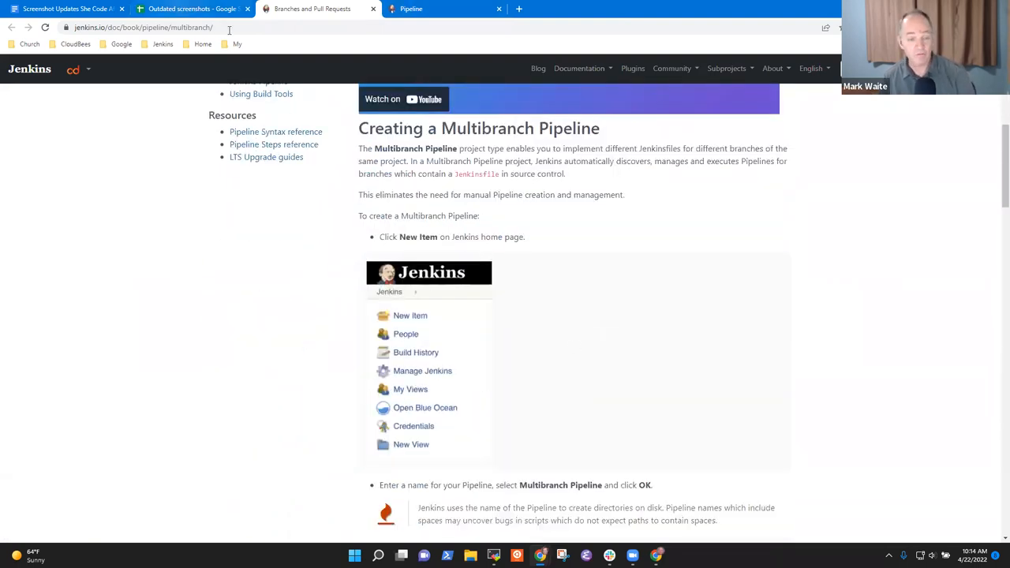
pyautogui.moveTo(404, 307)
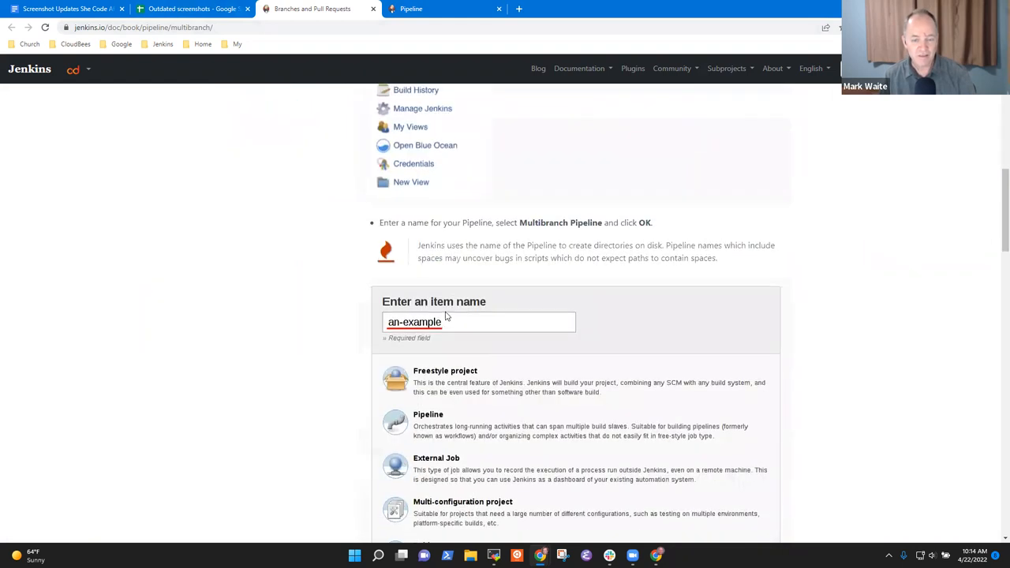
pyautogui.scroll(3)
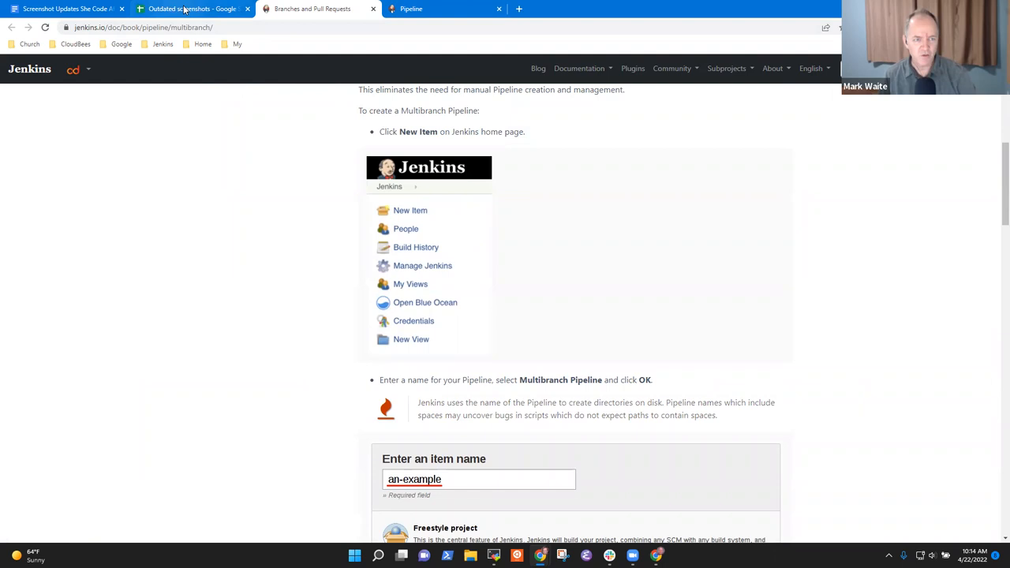
pyautogui.click(193, 8)
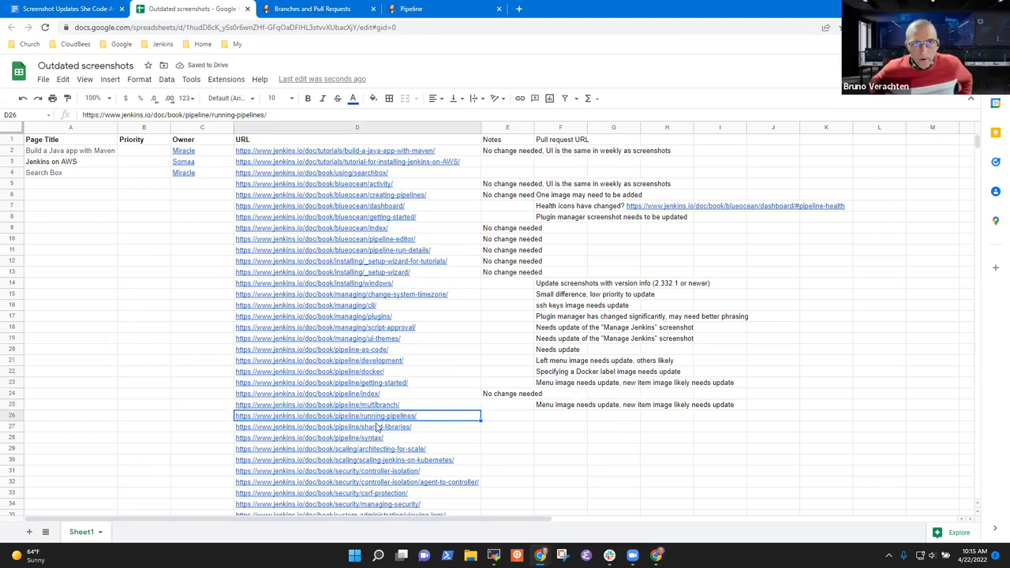
pyautogui.click(312, 9)
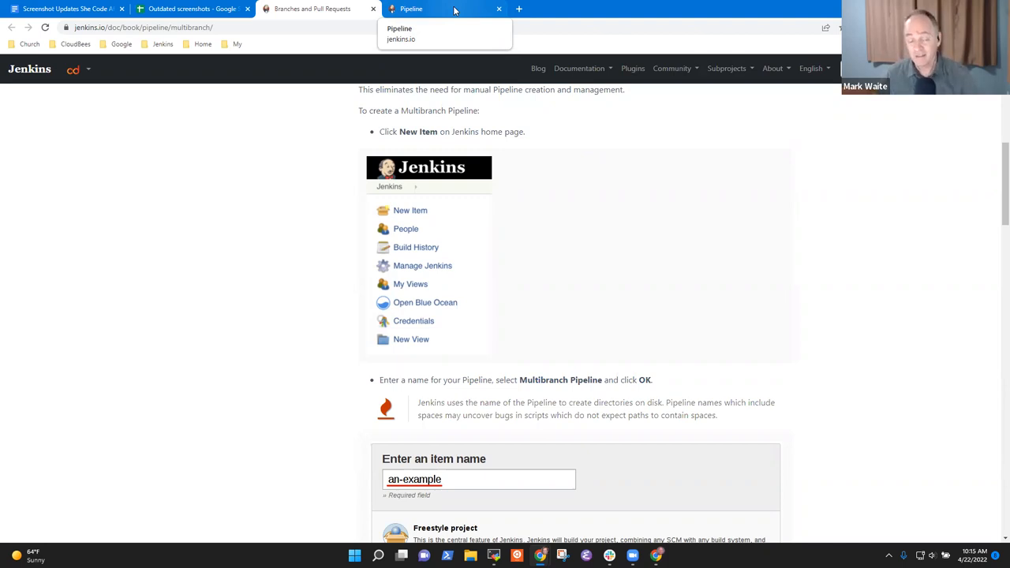
pyautogui.moveTo(458, 302)
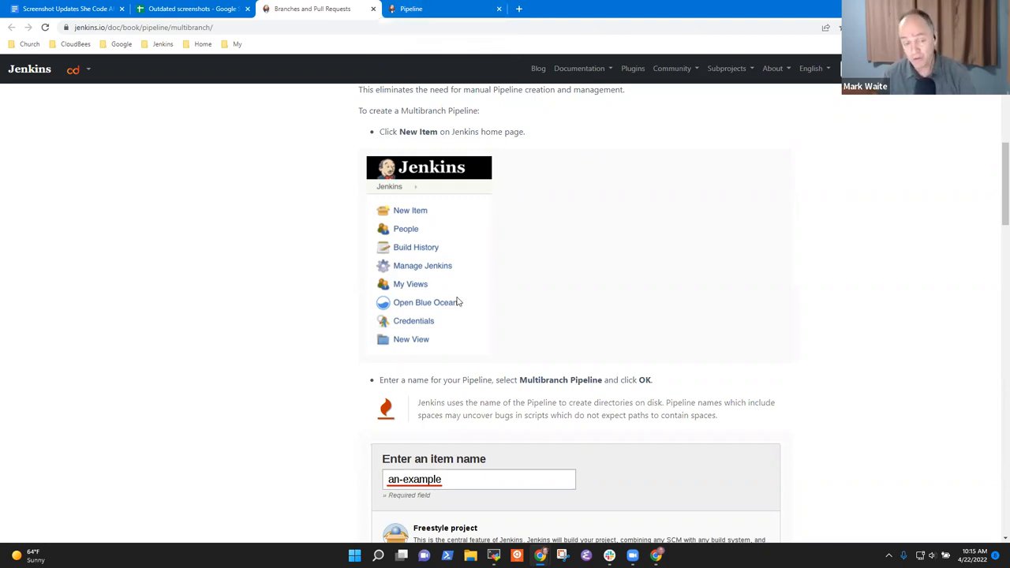
pyautogui.moveTo(432, 301)
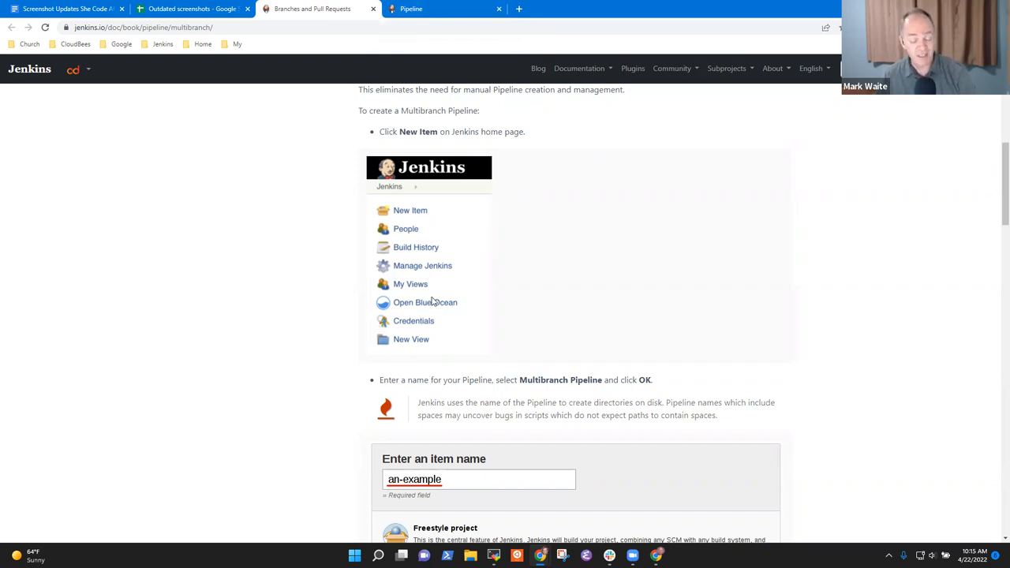
pyautogui.scroll(-3)
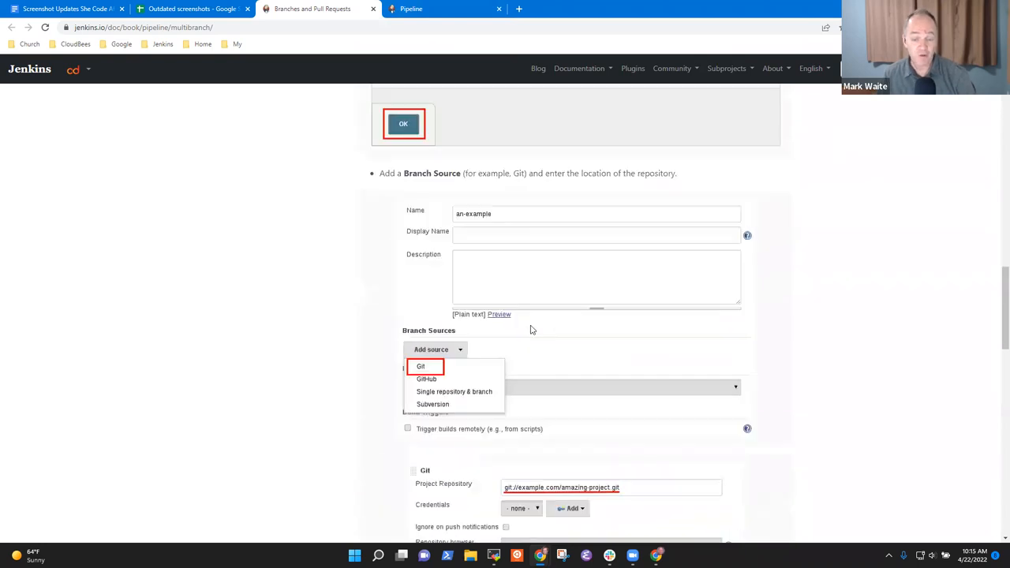
pyautogui.moveTo(462, 307)
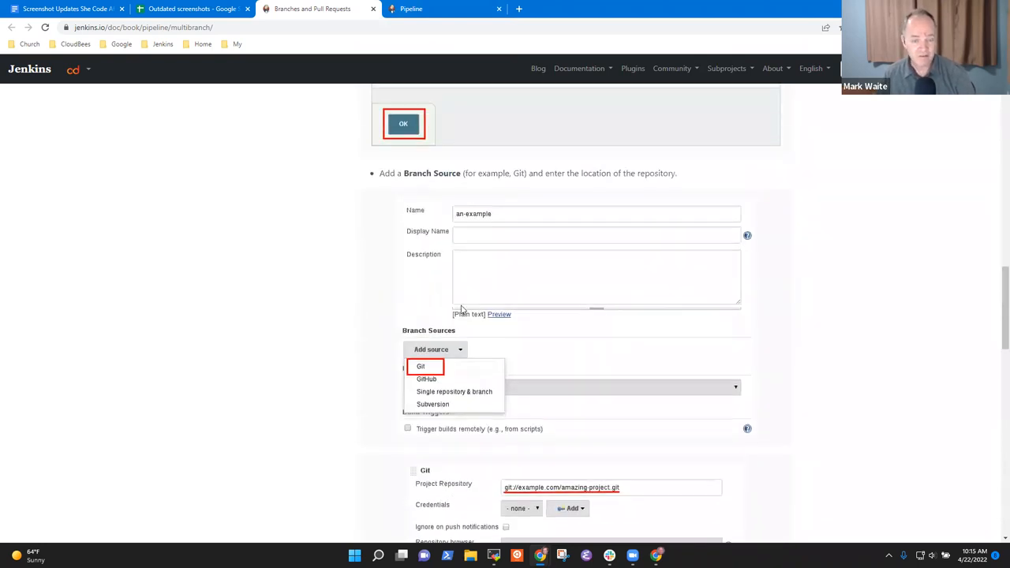
pyautogui.scroll(-3)
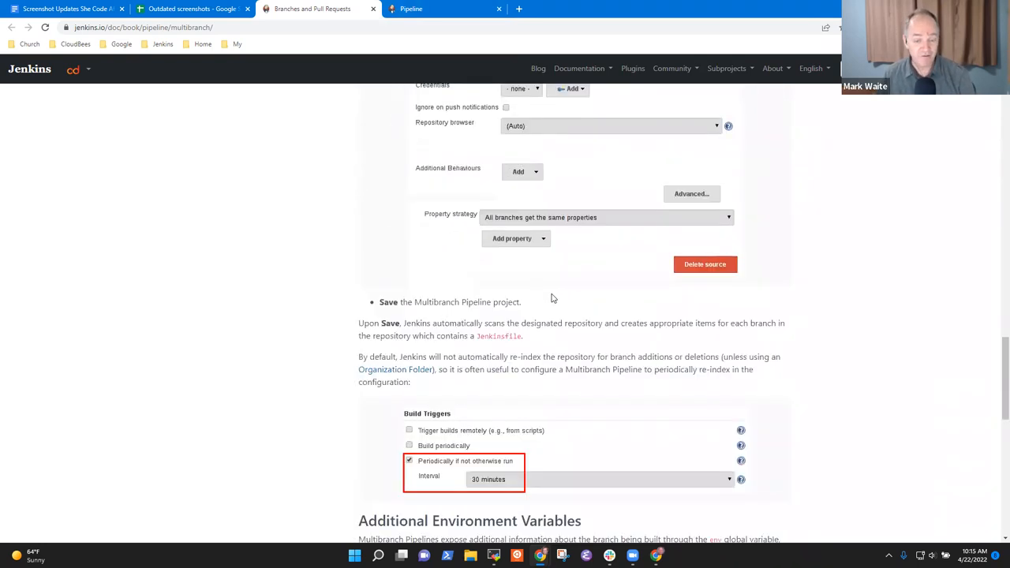
pyautogui.click(435, 139)
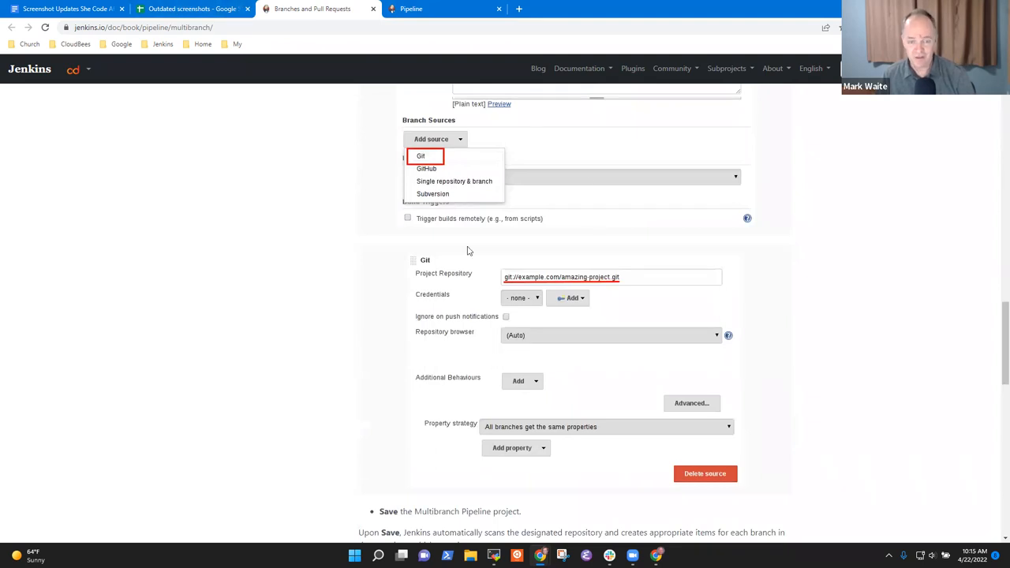
pyautogui.moveTo(367, 105)
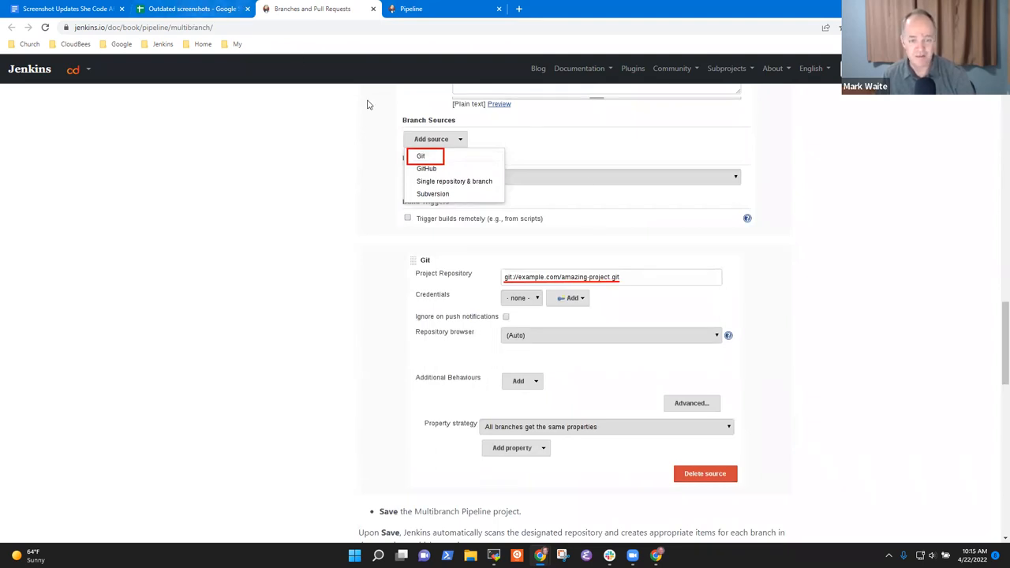
pyautogui.click(194, 9)
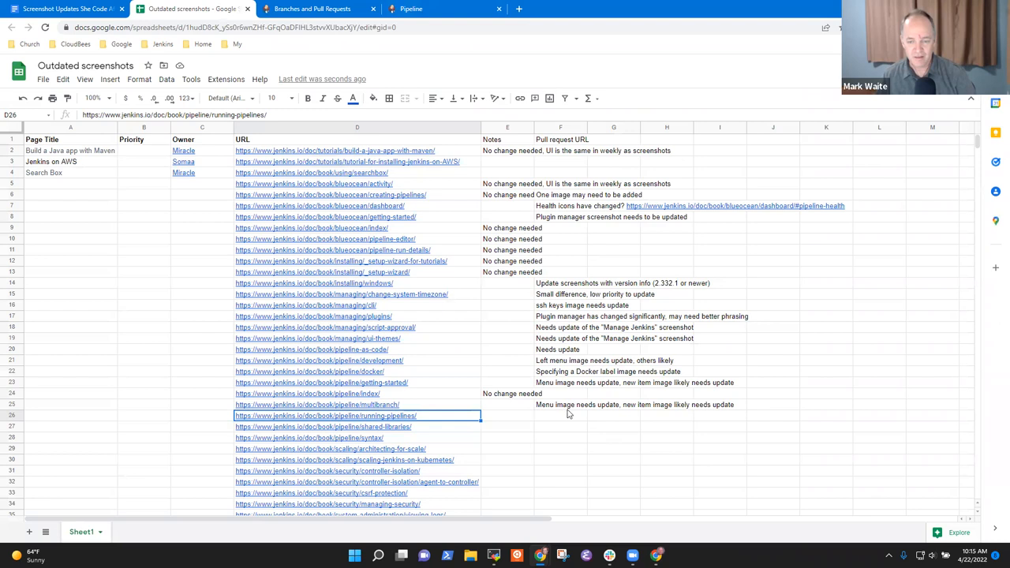
# Step: Rewrite F25 as 'Many images need the update' and scroll through Running Pipelines
pyautogui.click(561, 405)
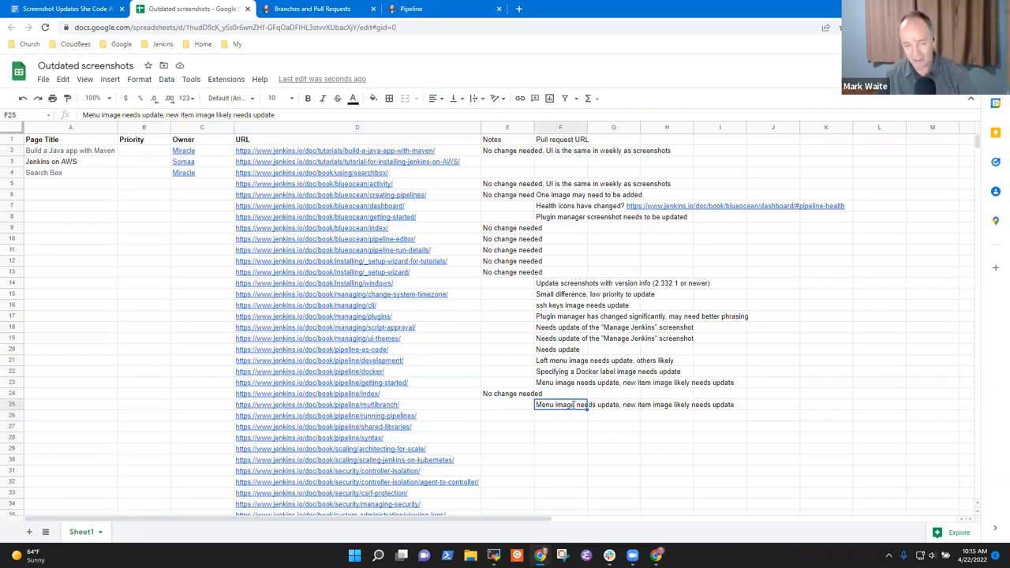
pyautogui.write('Many images need the update')
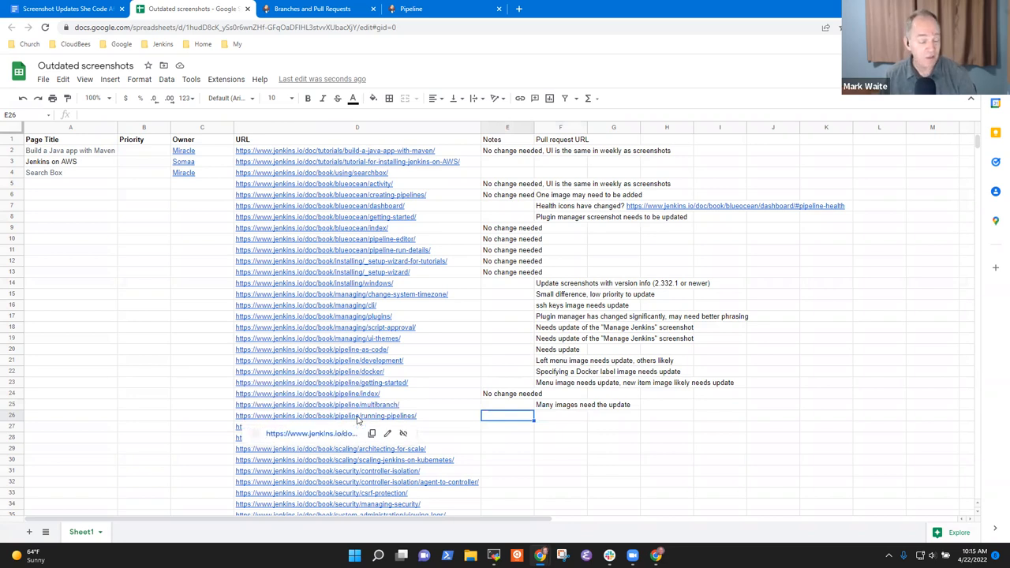
pyautogui.moveTo(367, 416)
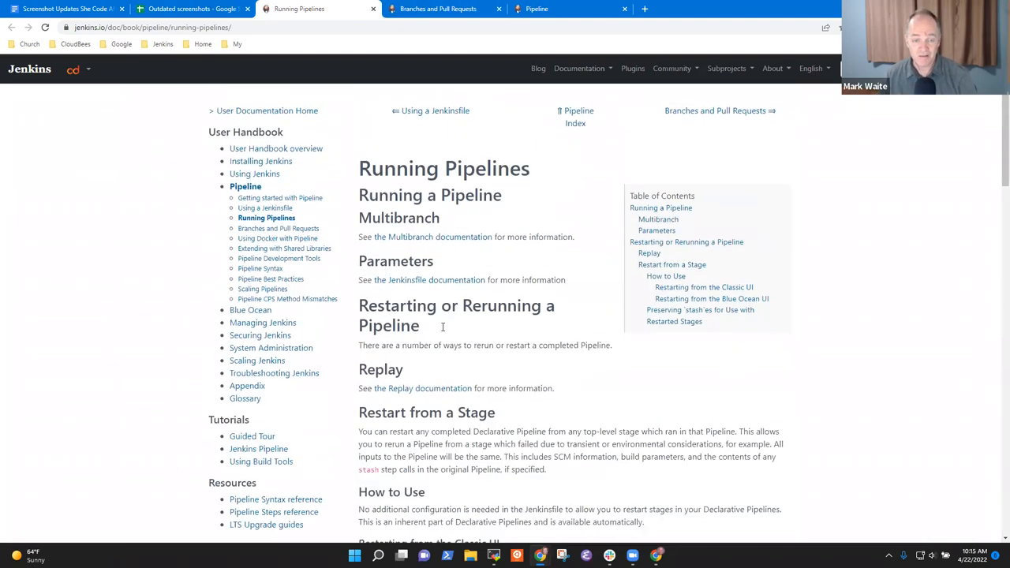
pyautogui.scroll(-3)
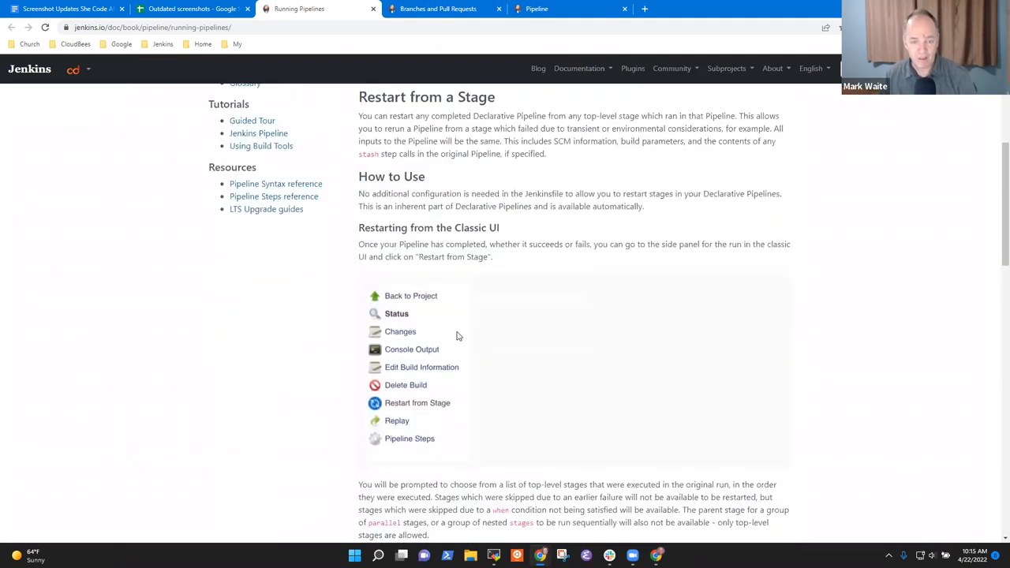
pyautogui.scroll(-3)
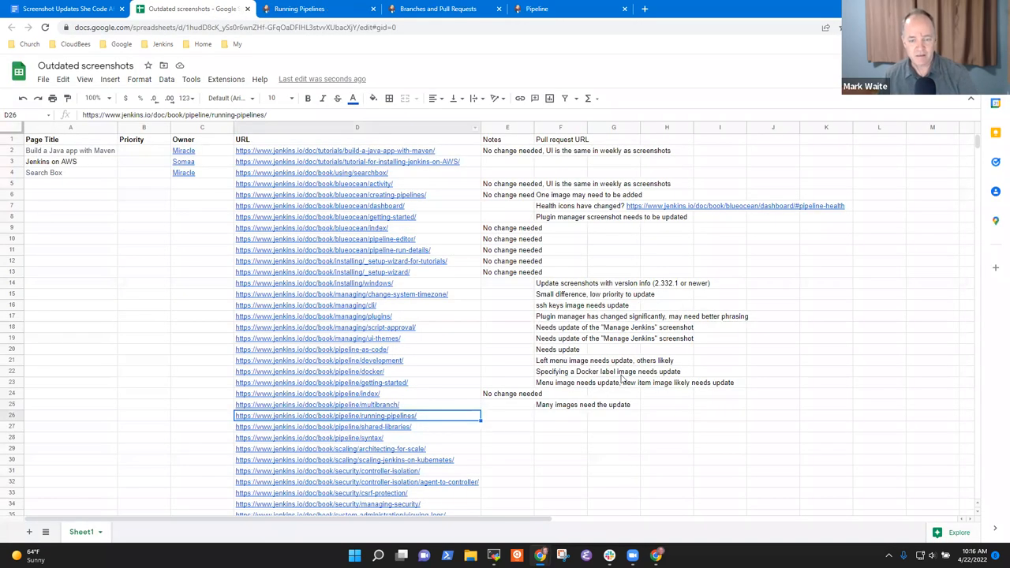
# Step: Reuse F21's left menu note in F26 and open Extending with Shared Libraries
pyautogui.click(561, 372)
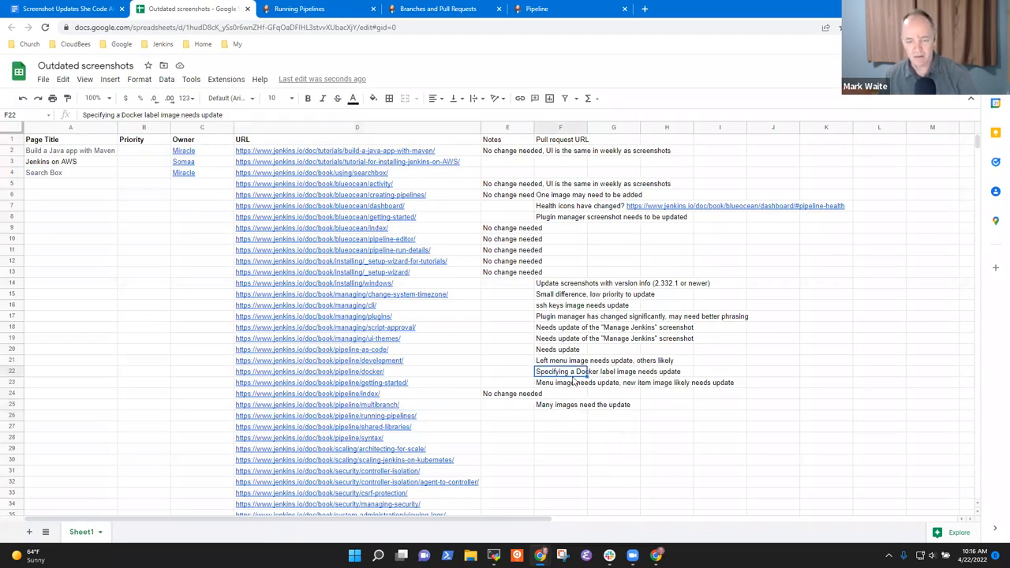
pyautogui.click(560, 360)
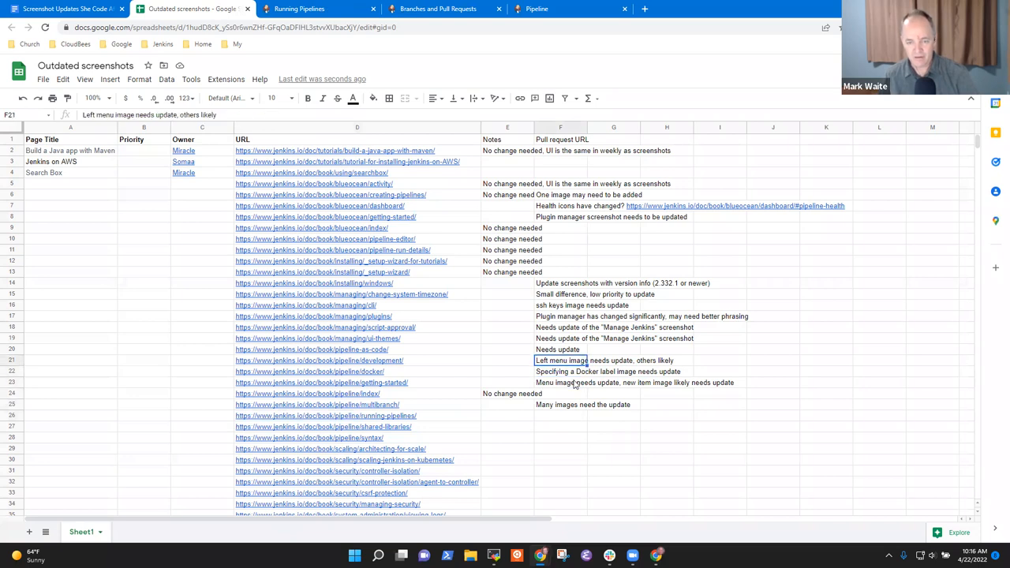
pyautogui.click(560, 372)
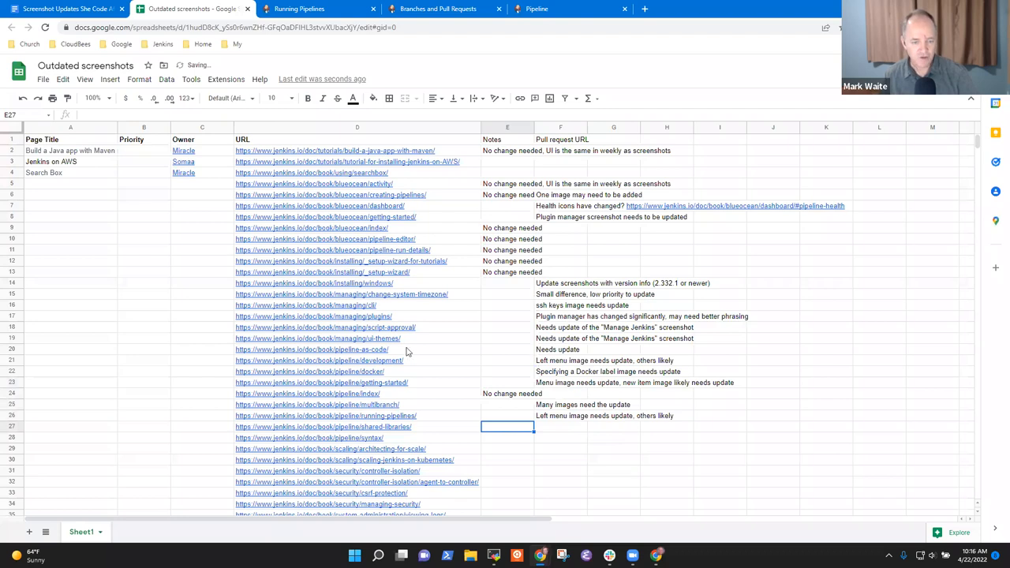
pyautogui.click(322, 427)
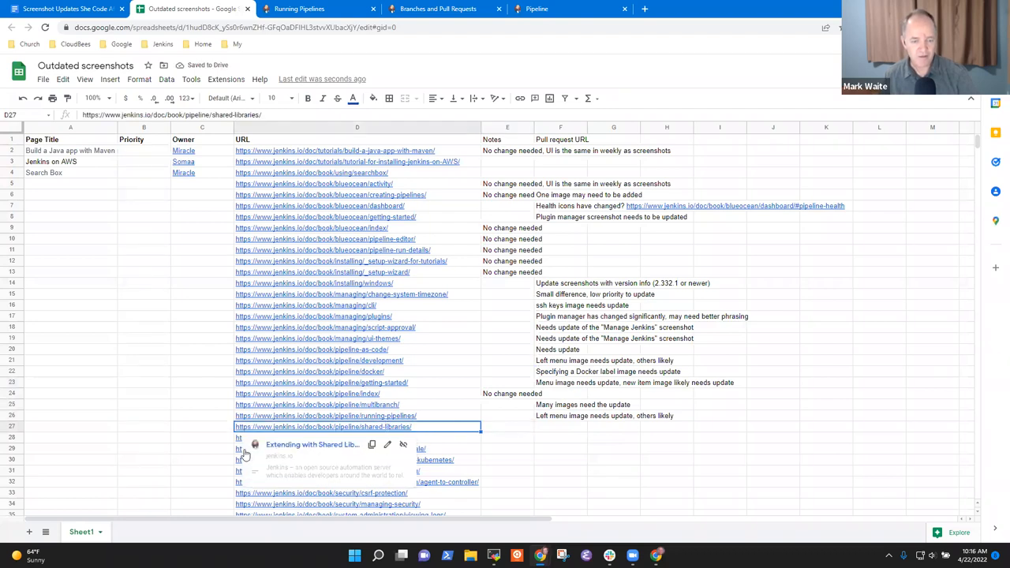
pyautogui.click(323, 427)
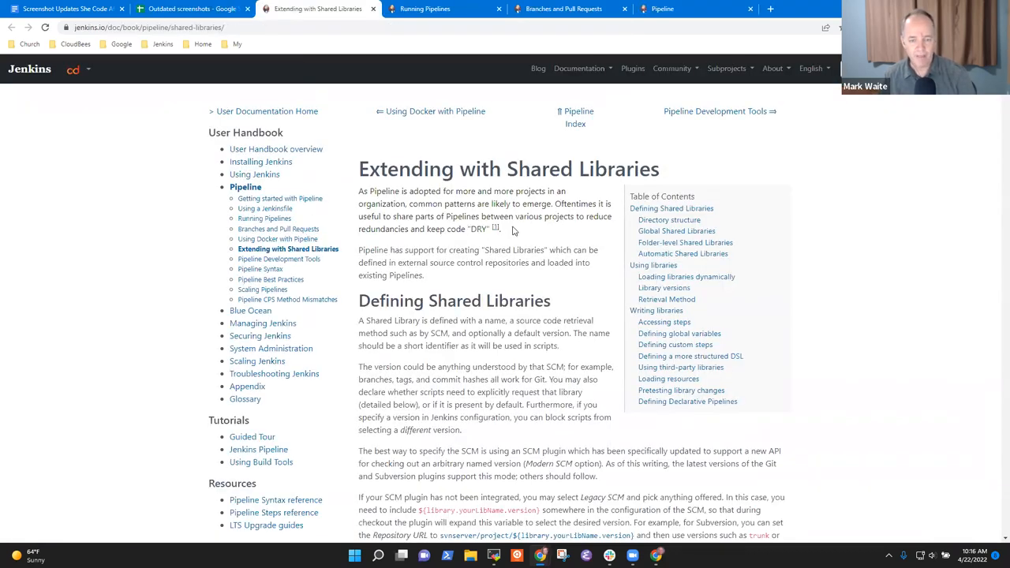
# Step: Scroll to the Global Pipeline Libraries screenshot and right-click it
pyautogui.scroll(-3)
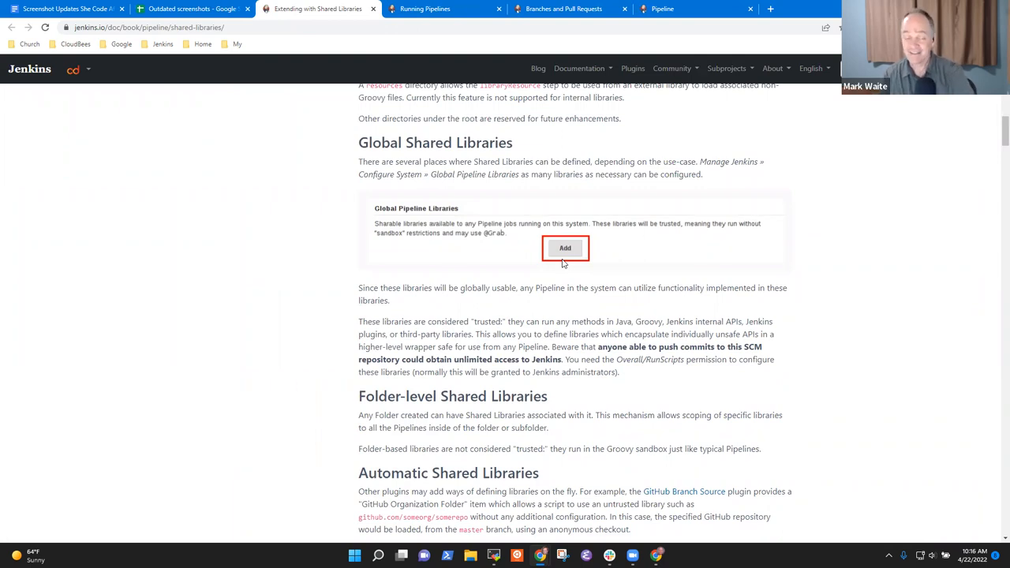
pyautogui.click(150, 27)
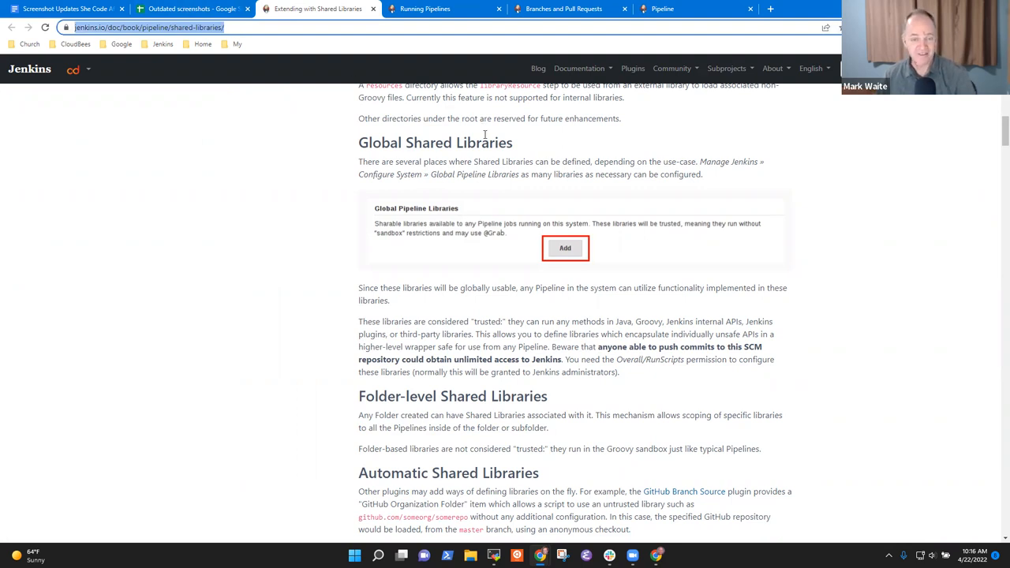
pyautogui.rightClick(565, 247)
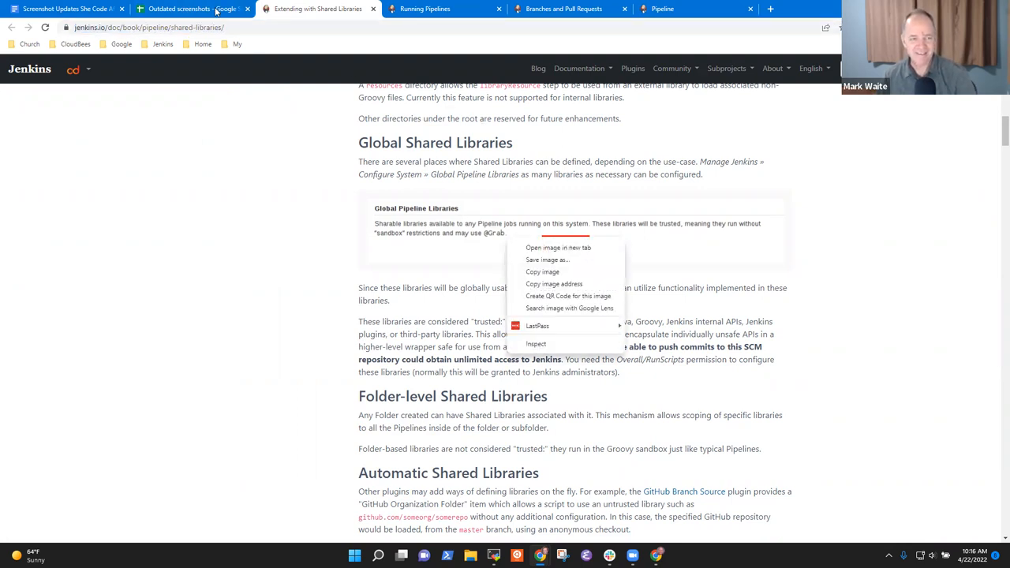
# Step: Enter 'Add button needs an update' in F27 for the shared-libraries row
pyautogui.click(194, 8)
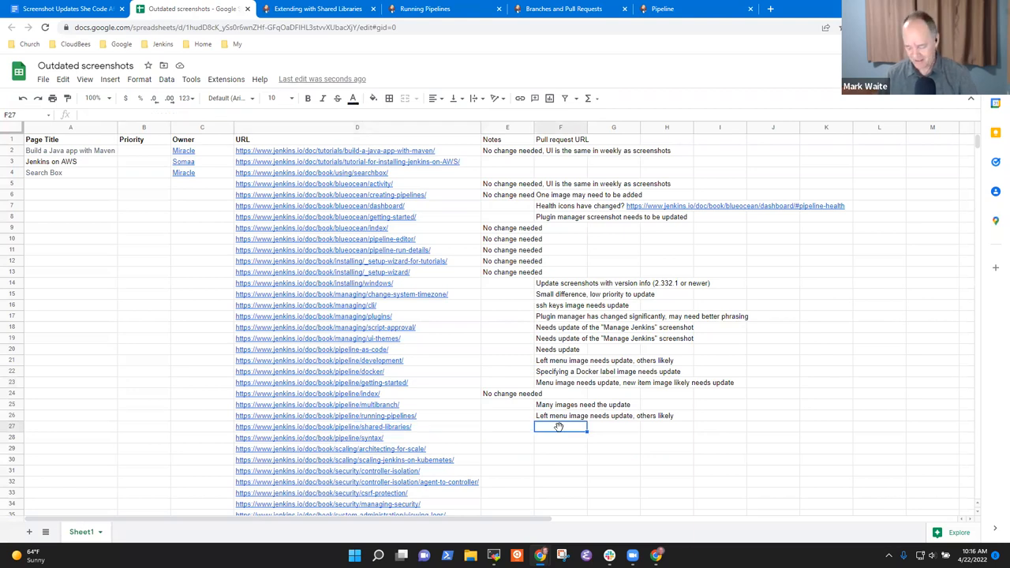
pyautogui.write('Add menu')
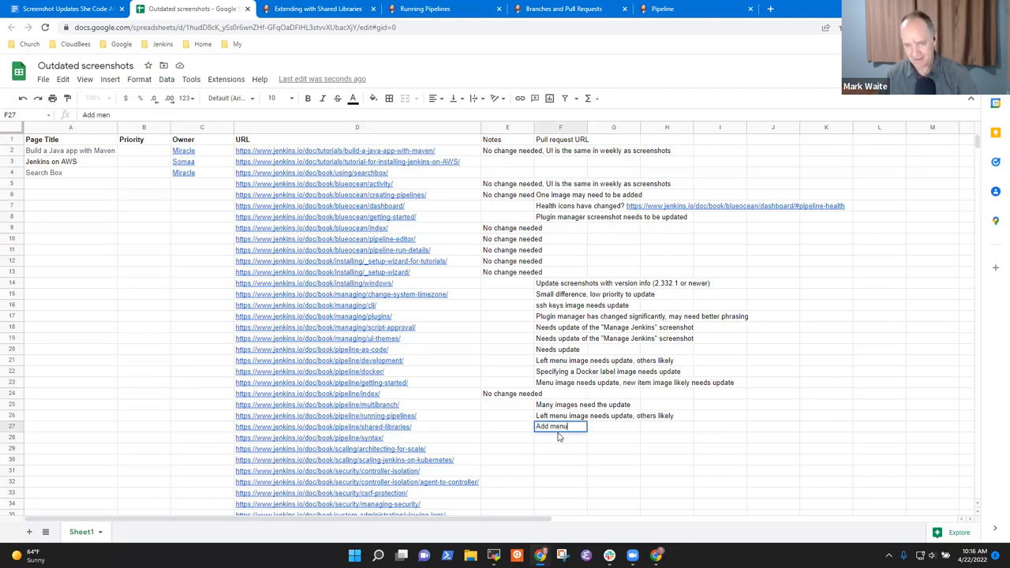
pyautogui.write('Add button needs a')
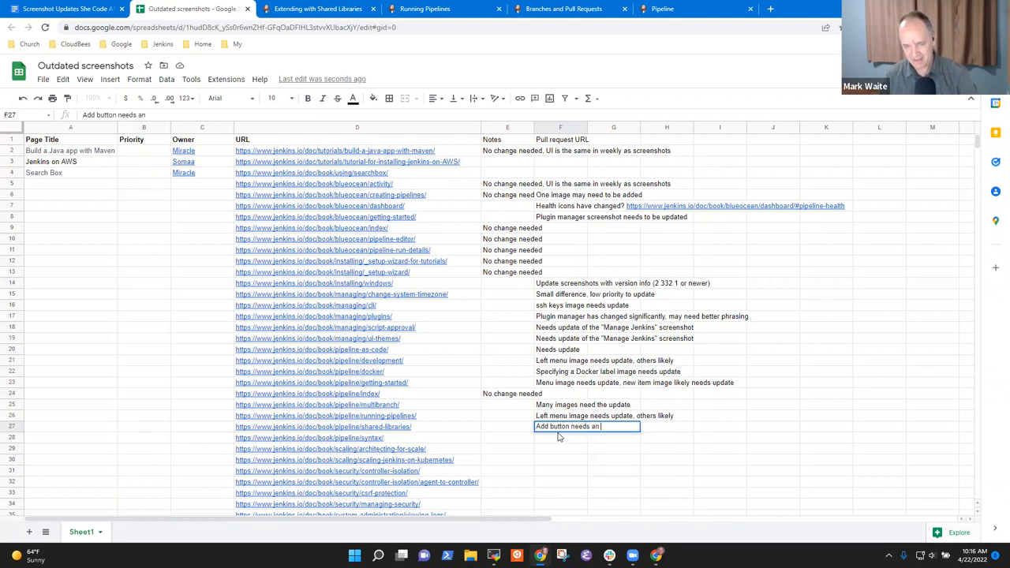
pyautogui.write('upda')
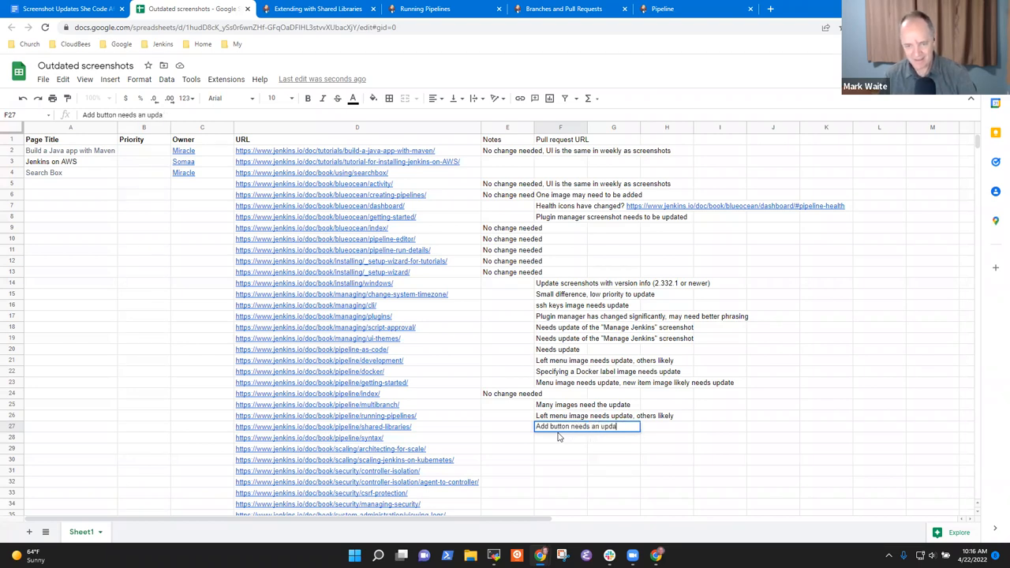
pyautogui.press('enter')
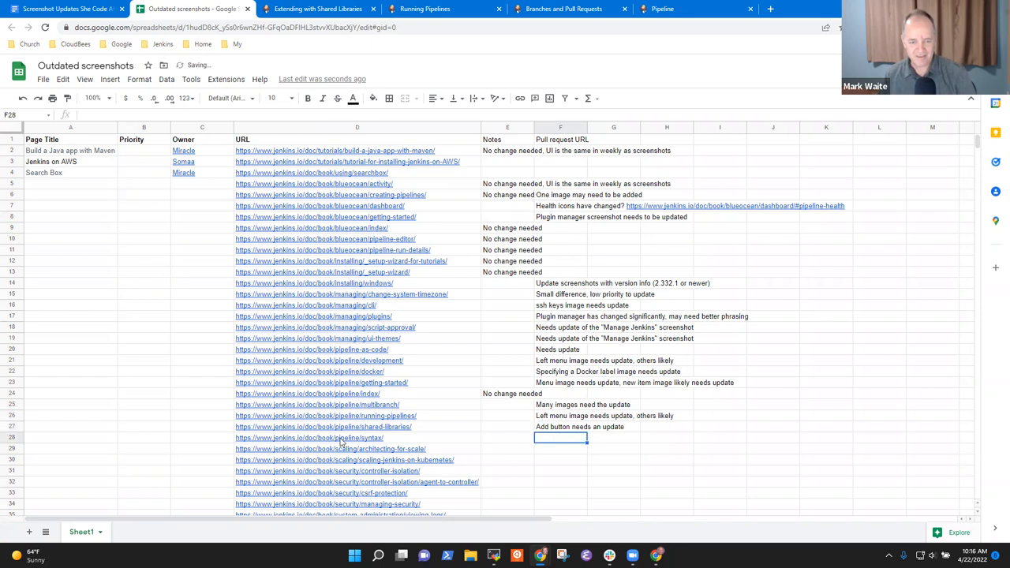
pyautogui.click(358, 438)
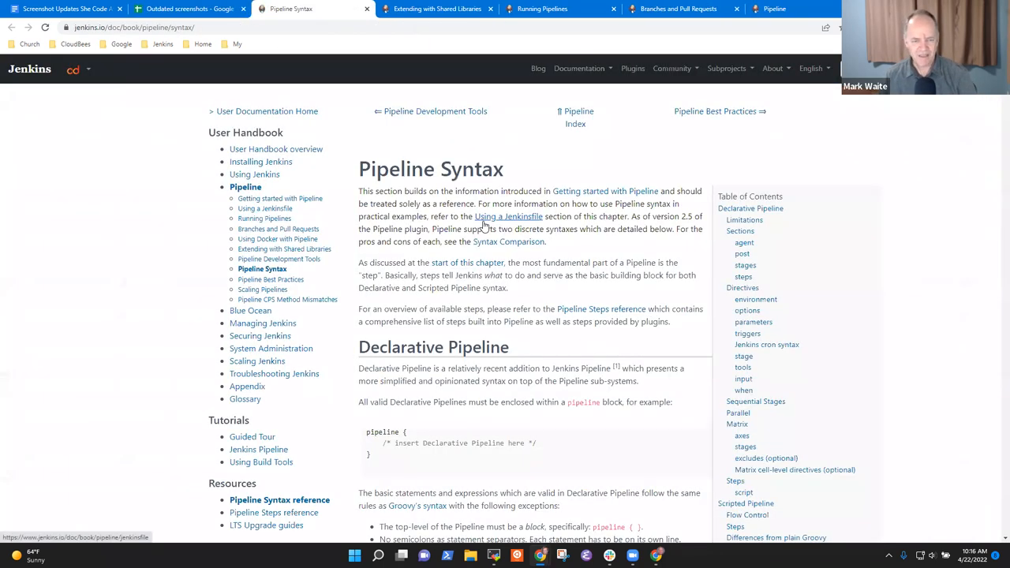
pyautogui.scroll(-3)
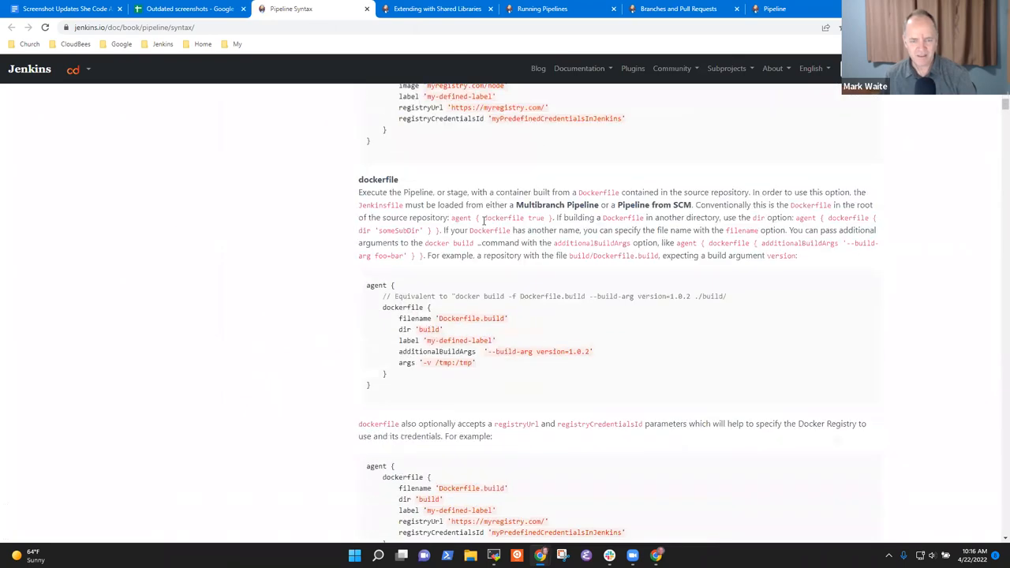
pyautogui.scroll(-3)
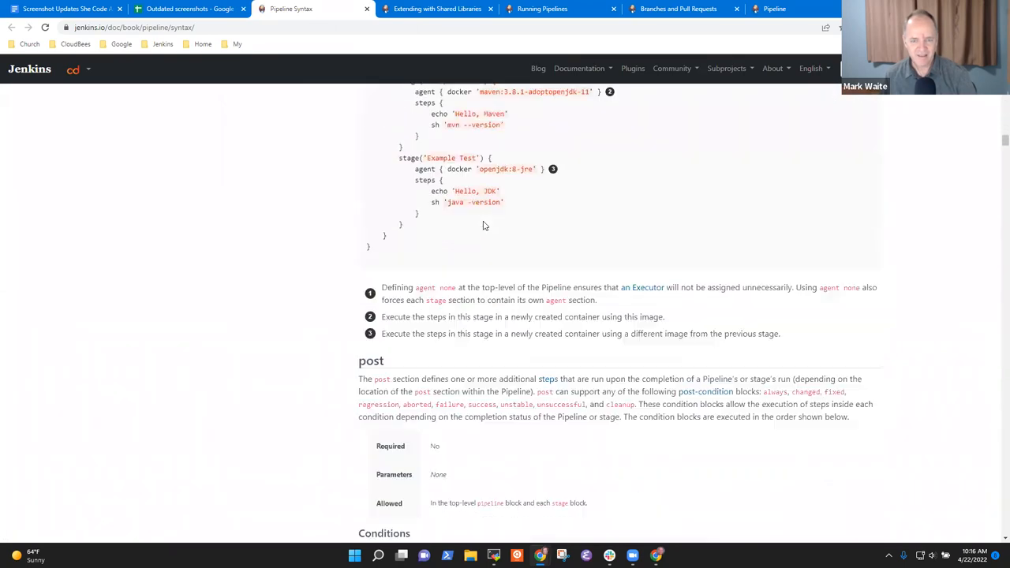
pyautogui.scroll(-3)
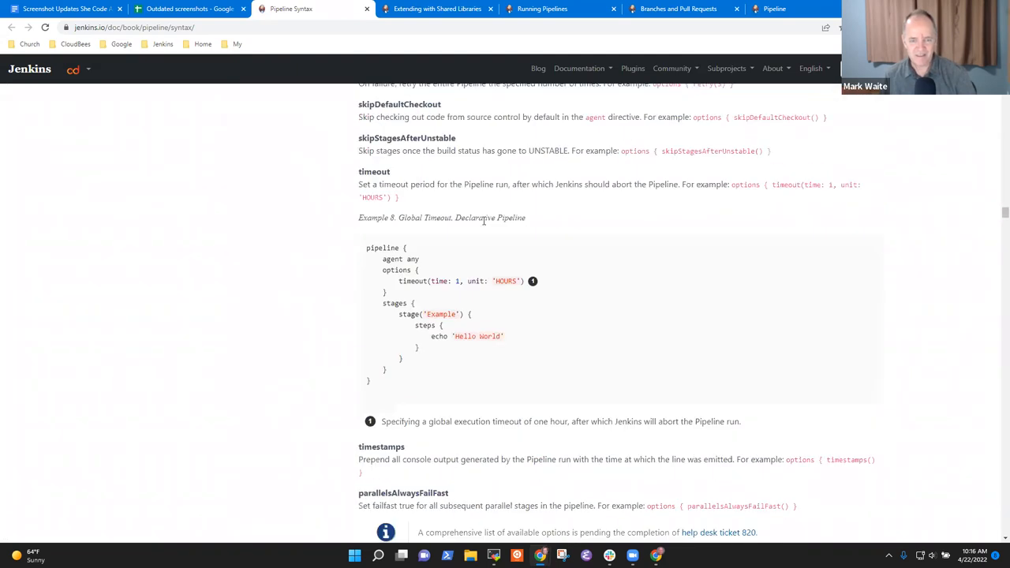
pyautogui.scroll(-3)
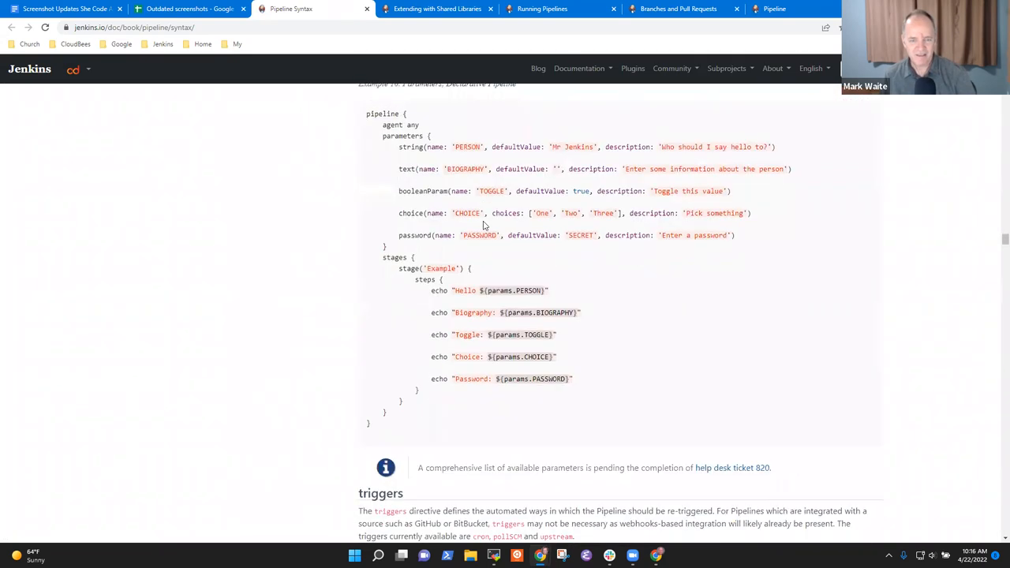
pyautogui.scroll(-3)
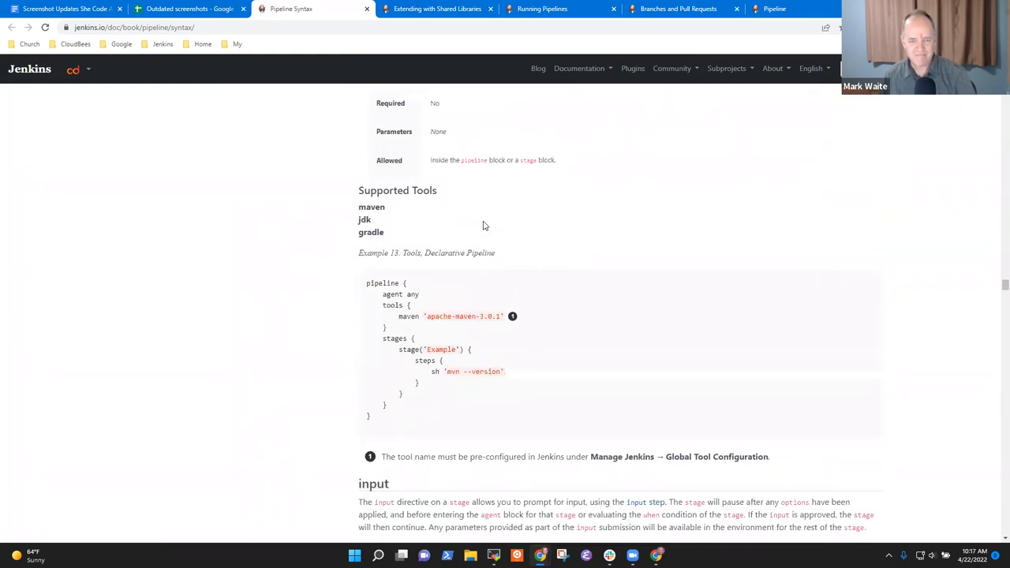
pyautogui.scroll(-3)
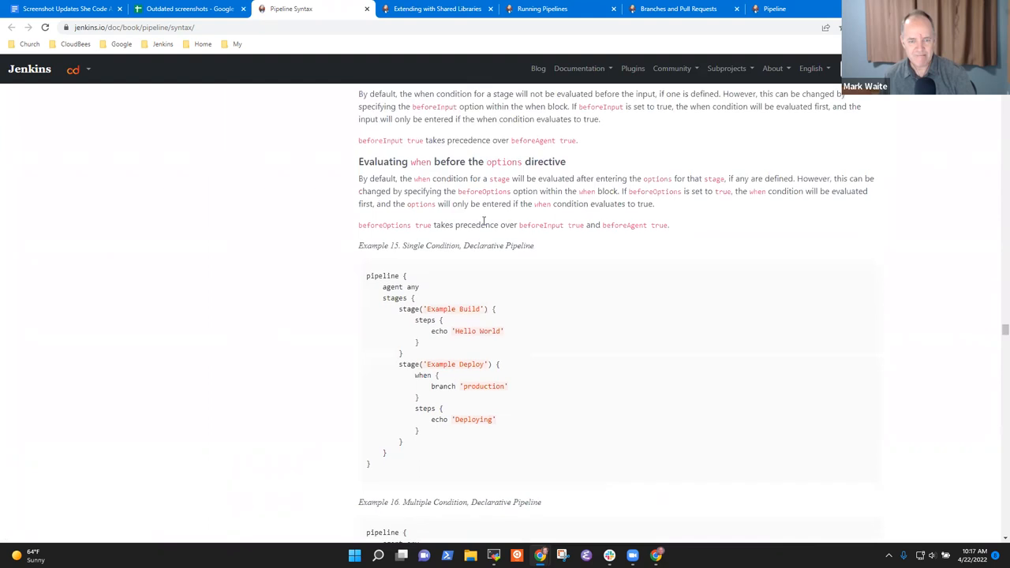
pyautogui.scroll(-3)
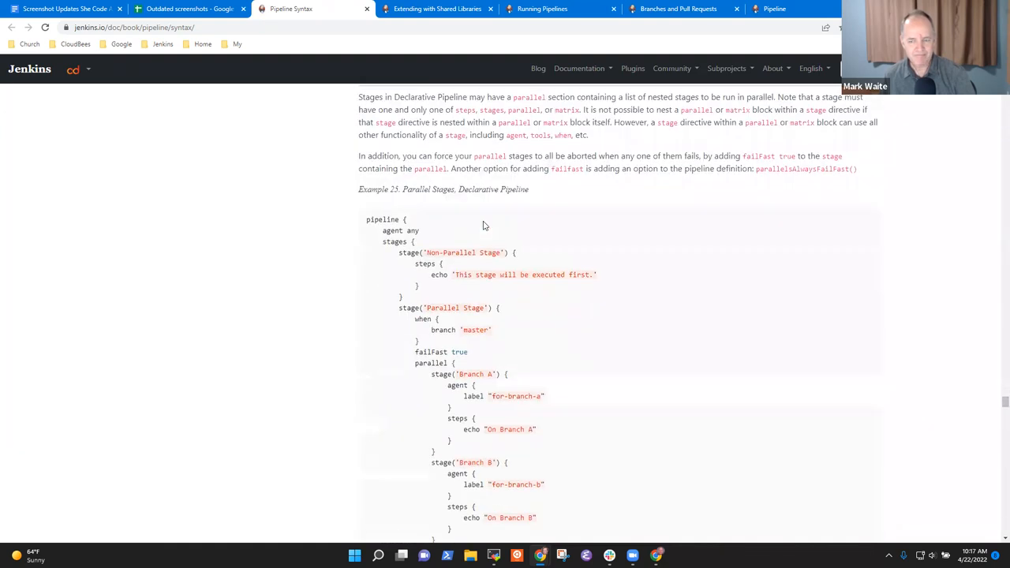
pyautogui.scroll(-3)
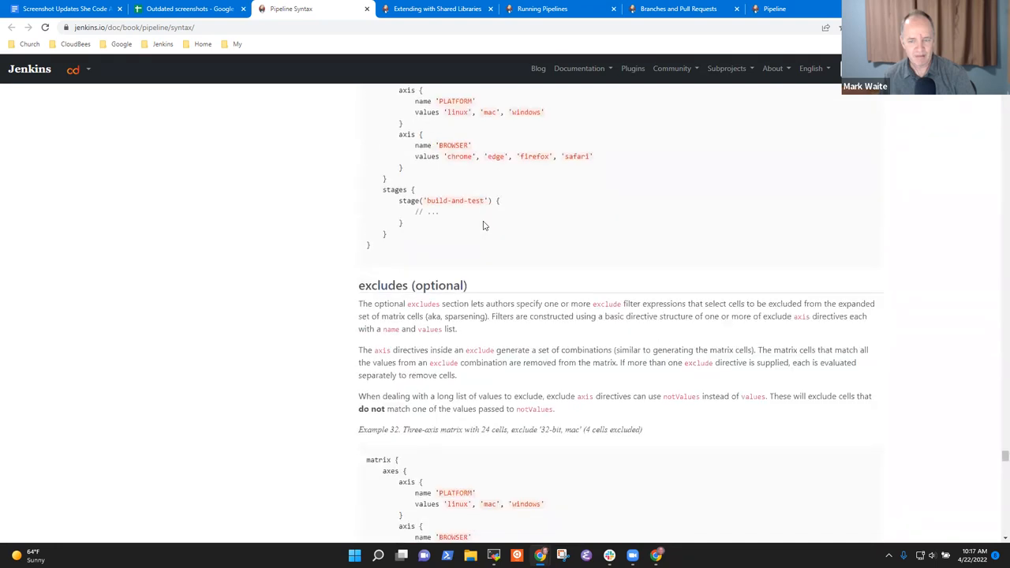
pyautogui.scroll(-3)
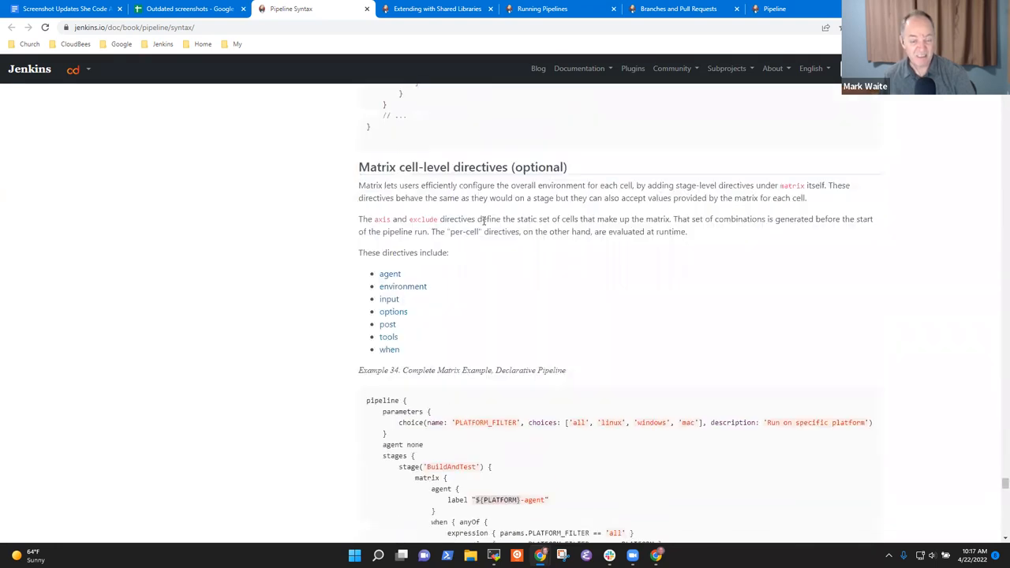
pyautogui.scroll(-3)
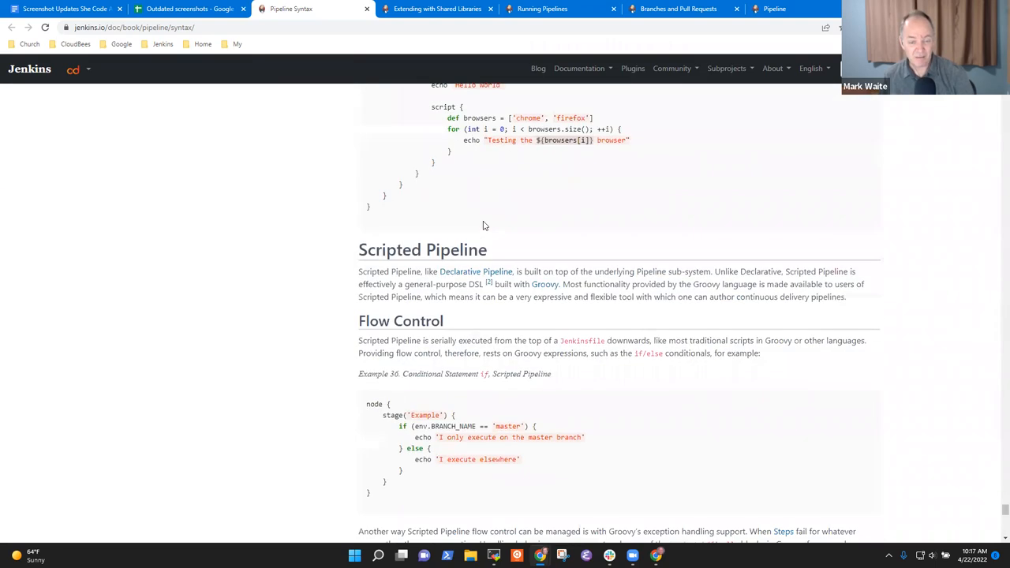
pyautogui.scroll(-3)
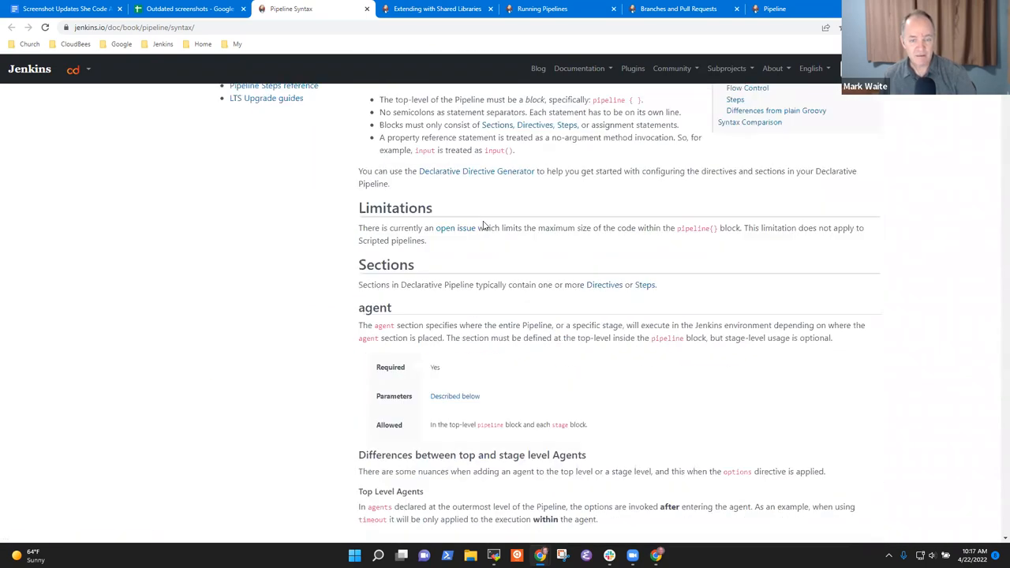
pyautogui.scroll(-3)
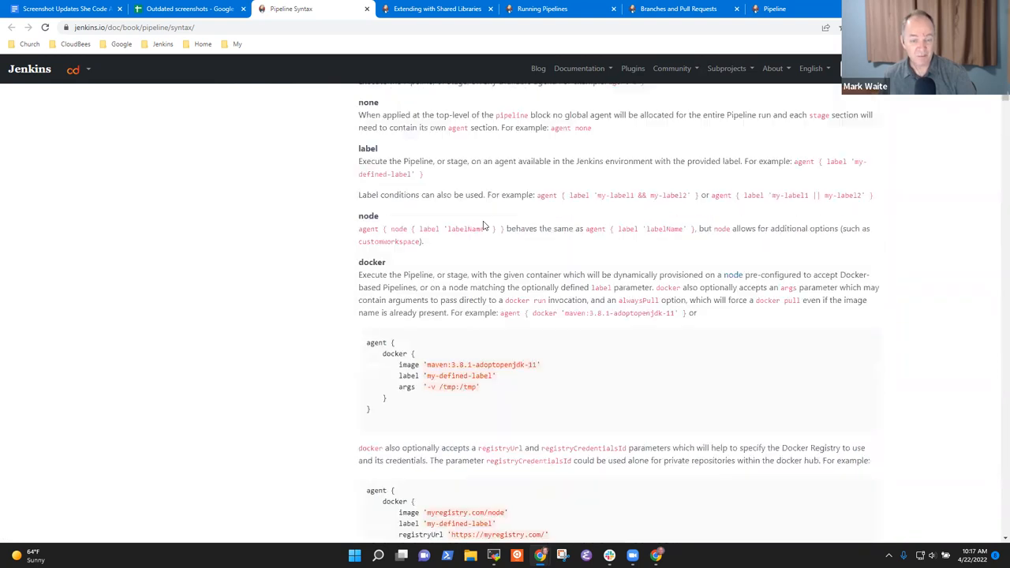
pyautogui.scroll(-3)
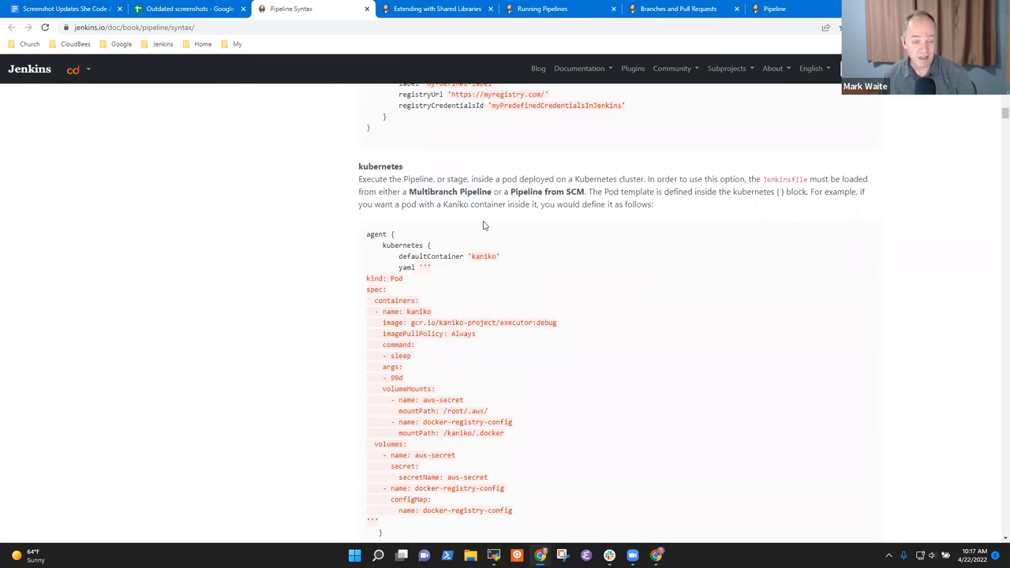
pyautogui.scroll(-3)
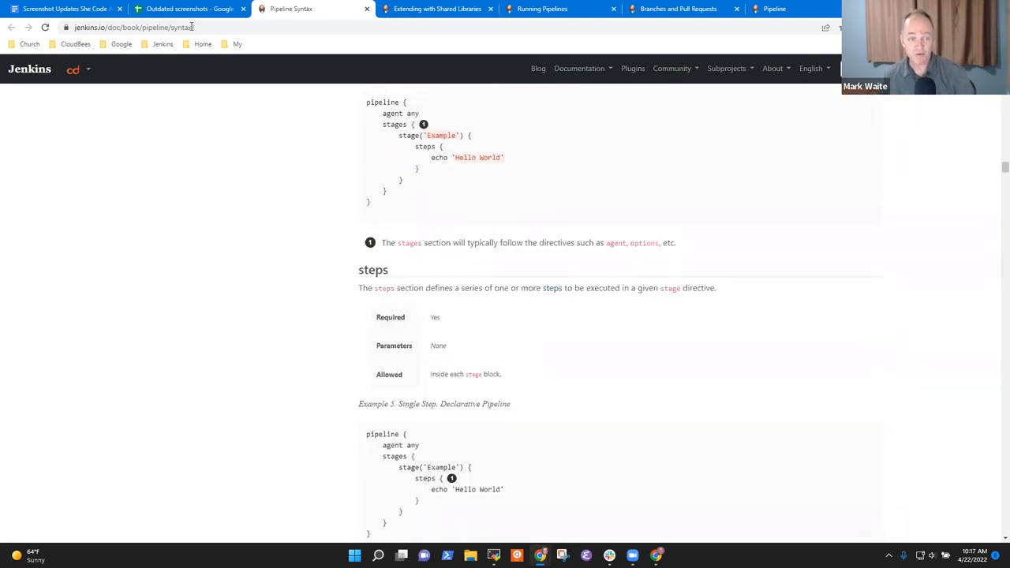
# Step: Mark E28 'No change needed' for the Pipeline Syntax row and select row 29
pyautogui.click(190, 9)
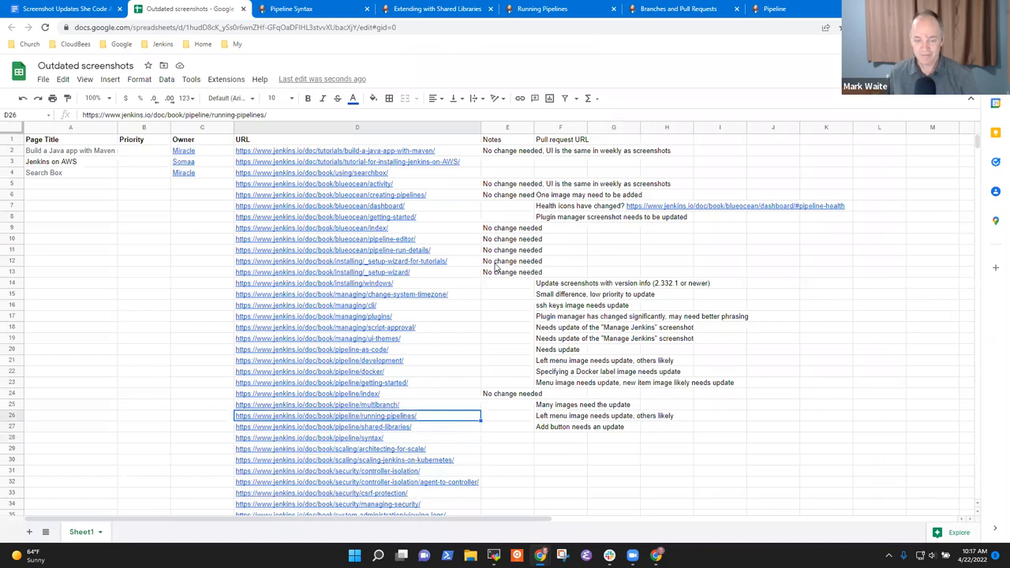
pyautogui.click(507, 392)
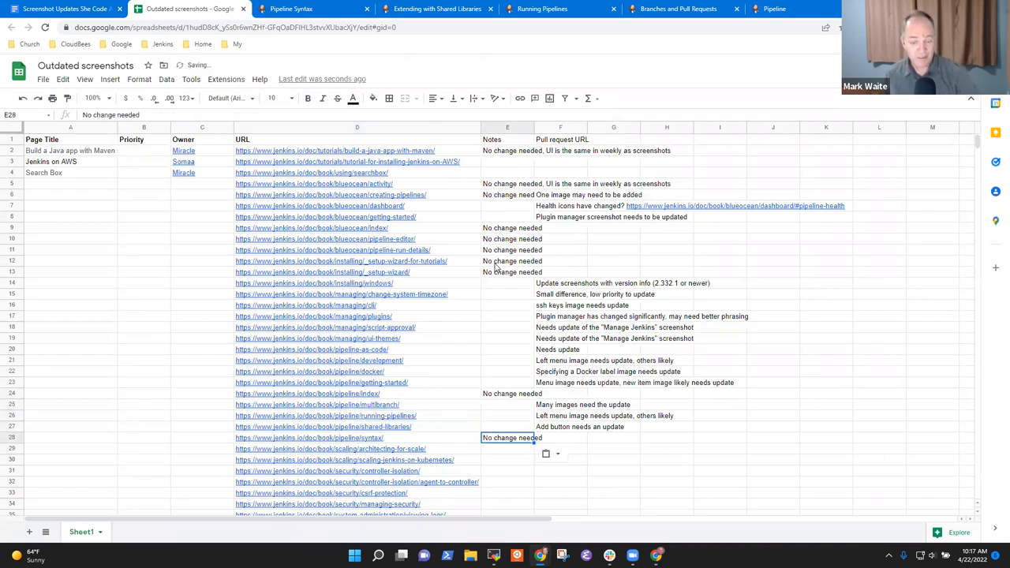
pyautogui.click(508, 449)
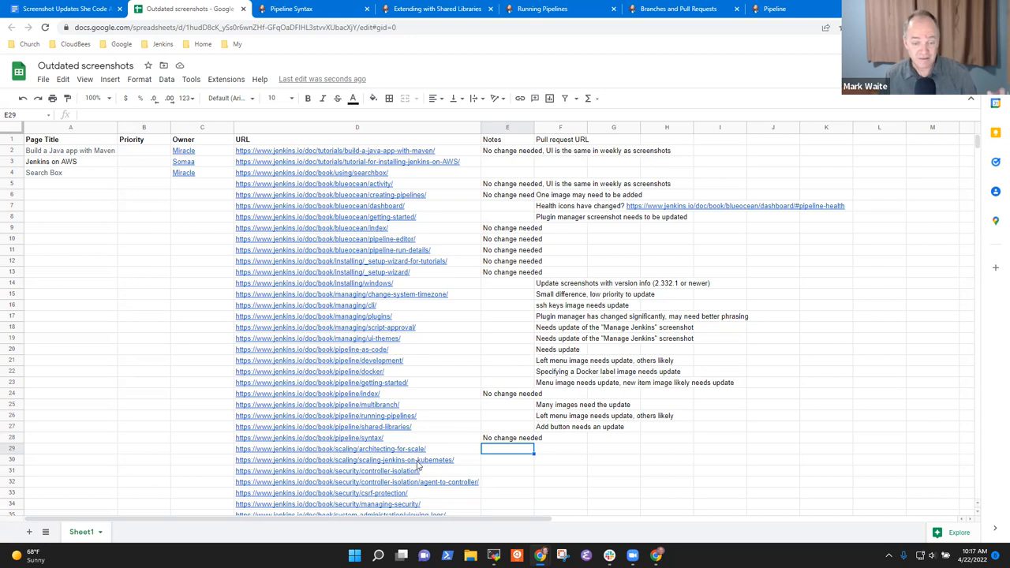
pyautogui.moveTo(379, 448)
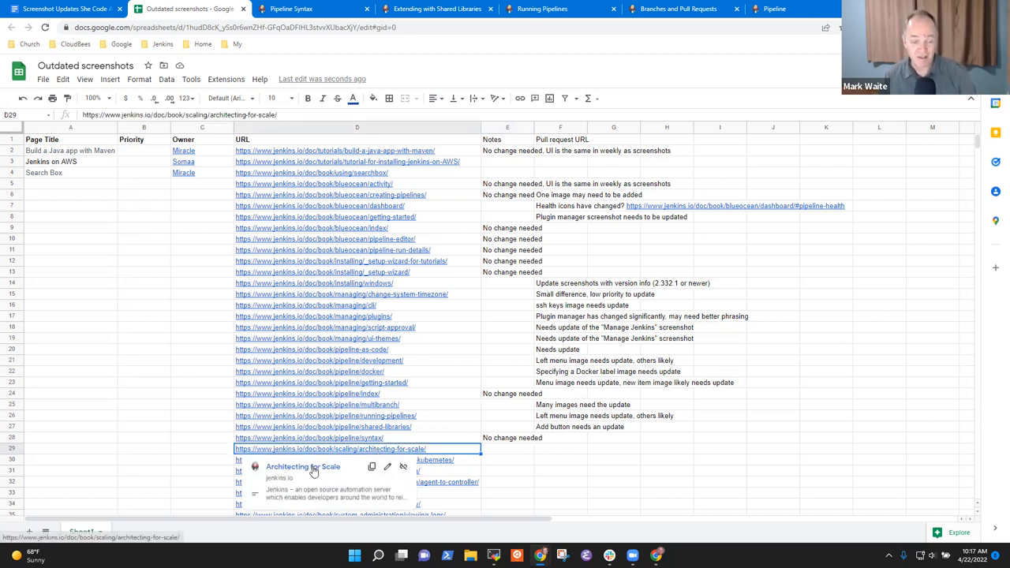
# Step: Open Architecting for Scale and scroll to its Figure 1 JNLP agent screenshot
pyautogui.click(303, 466)
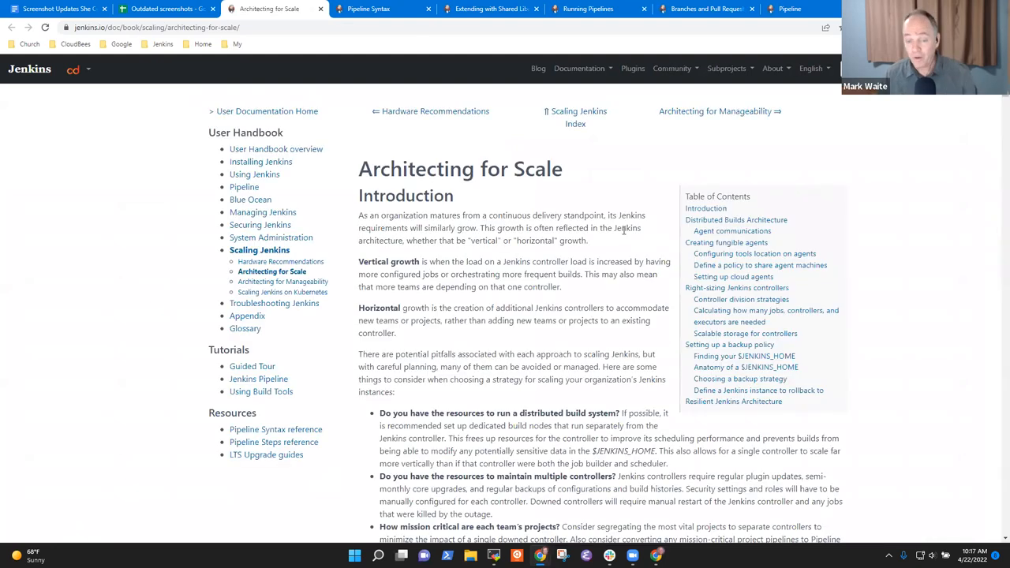
pyautogui.scroll(-3)
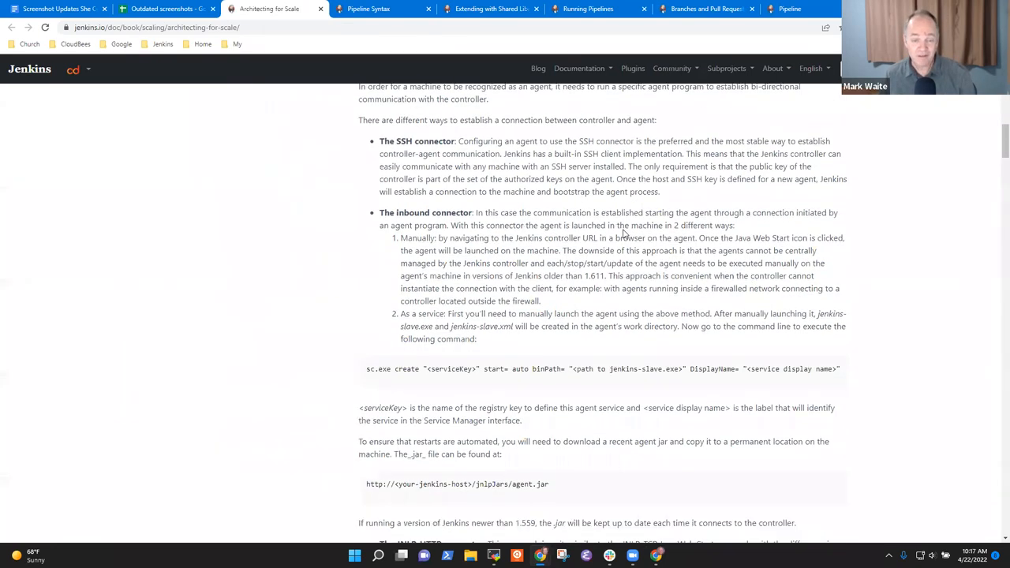
pyautogui.scroll(-3)
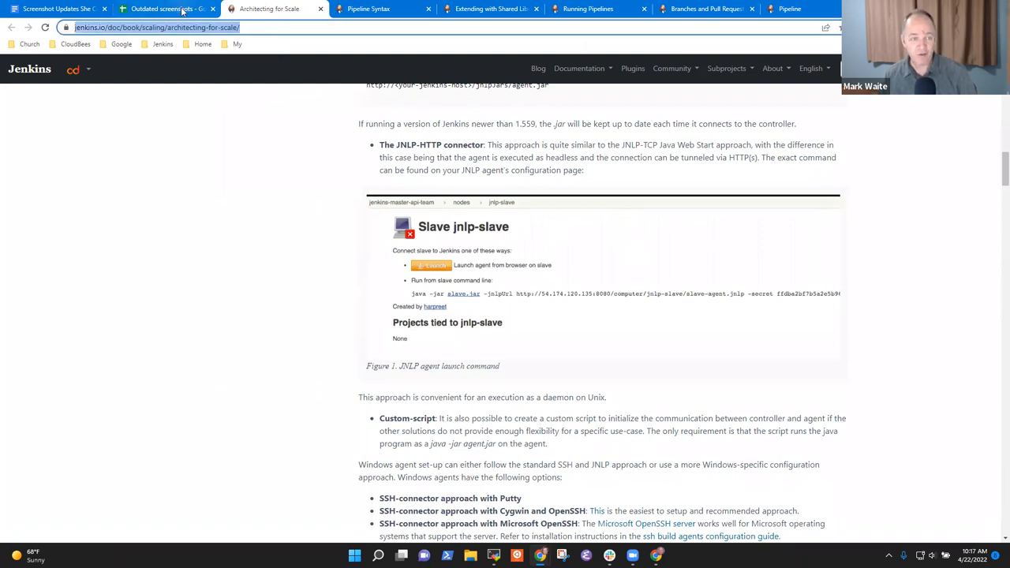
pyautogui.click(157, 8)
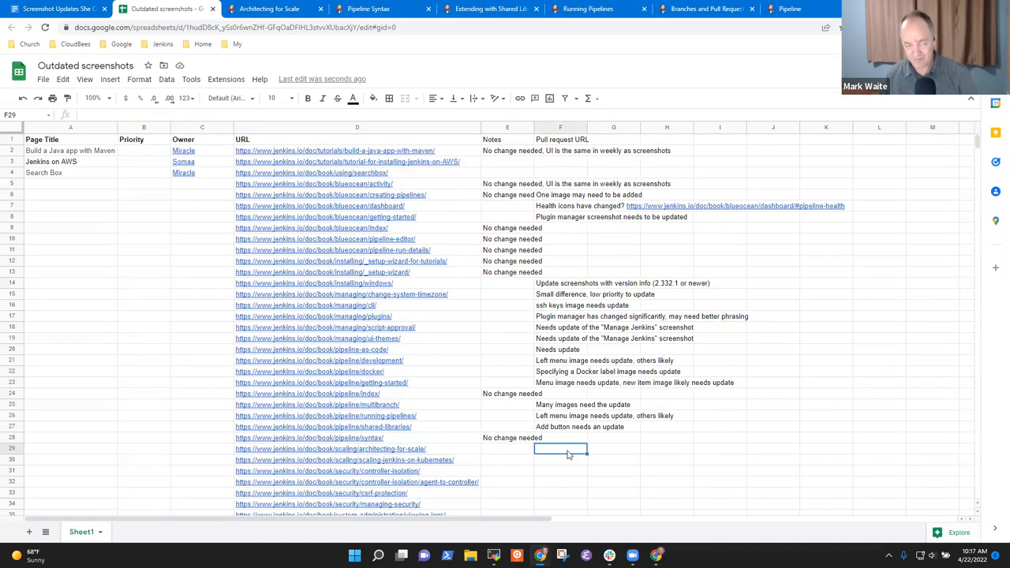
pyautogui.click(268, 9)
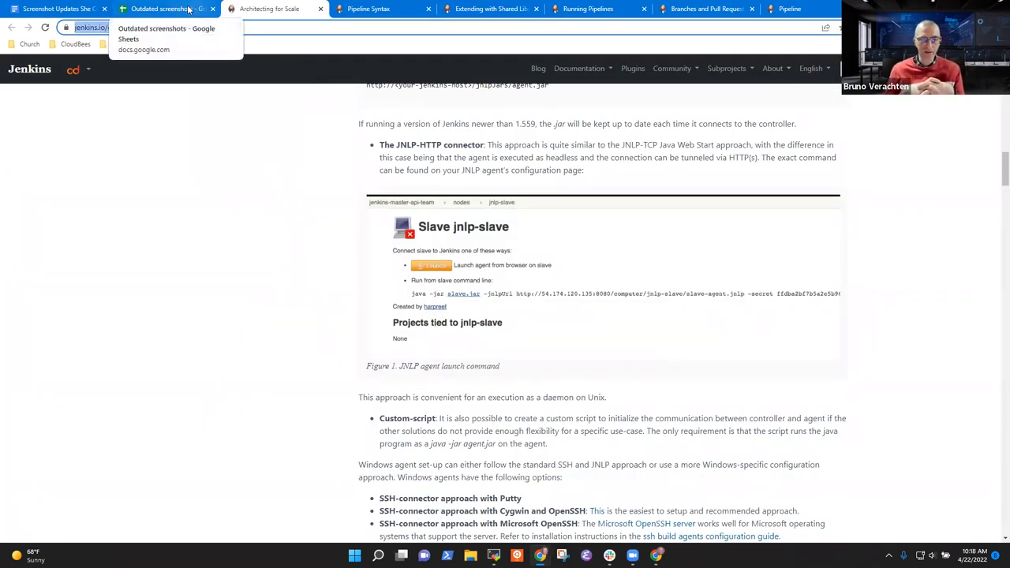
# Step: Type 'Agent start screen needs update' into F29 of the Outdated screenshots sheet
pyautogui.click(162, 9)
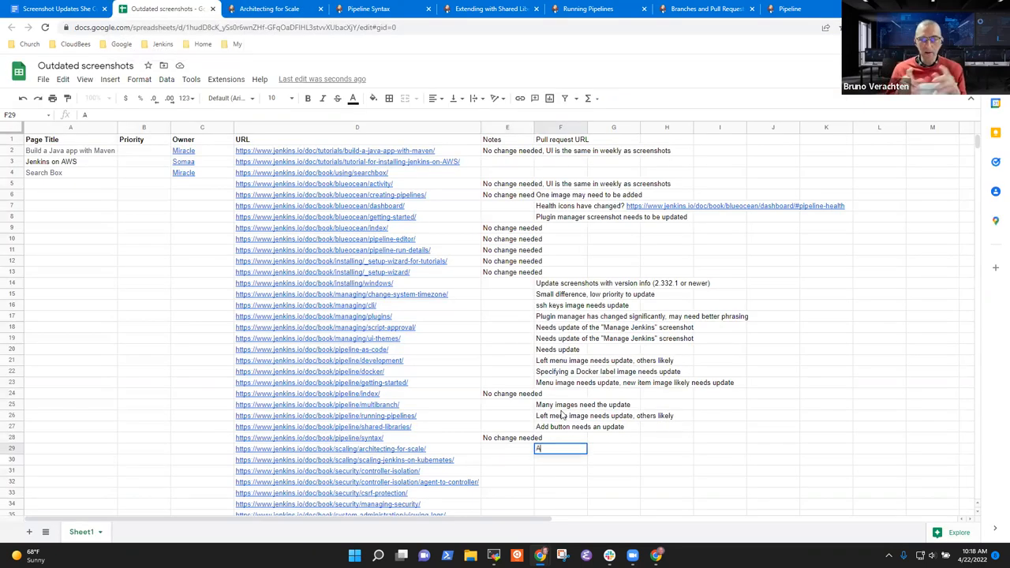
pyautogui.write('Agent start scree')
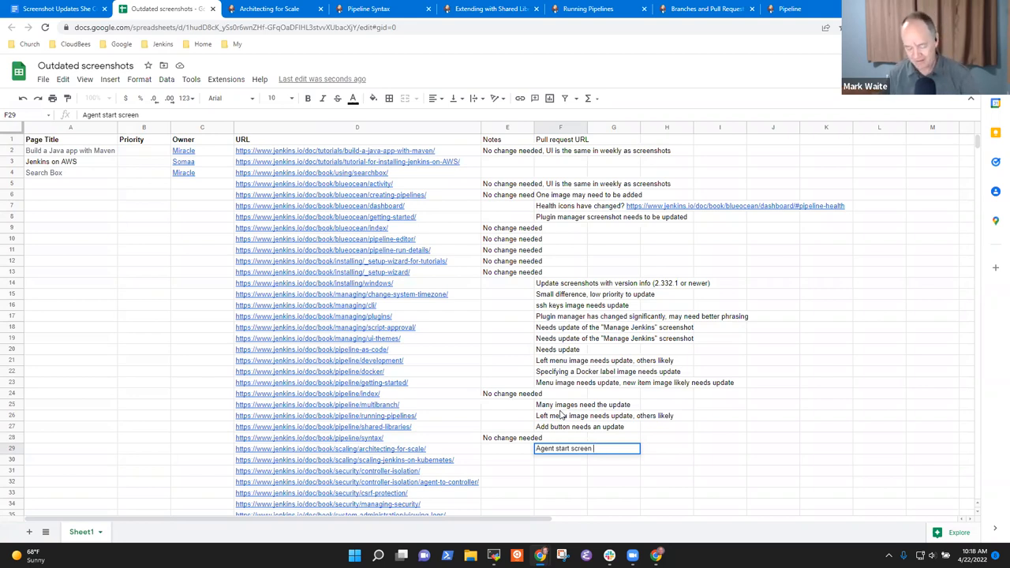
pyautogui.write('needs update')
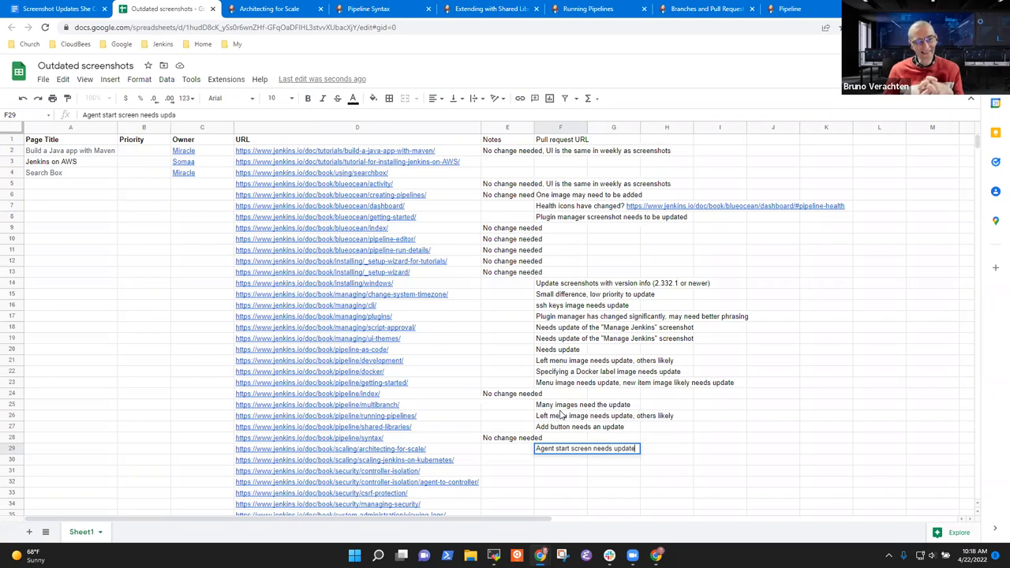